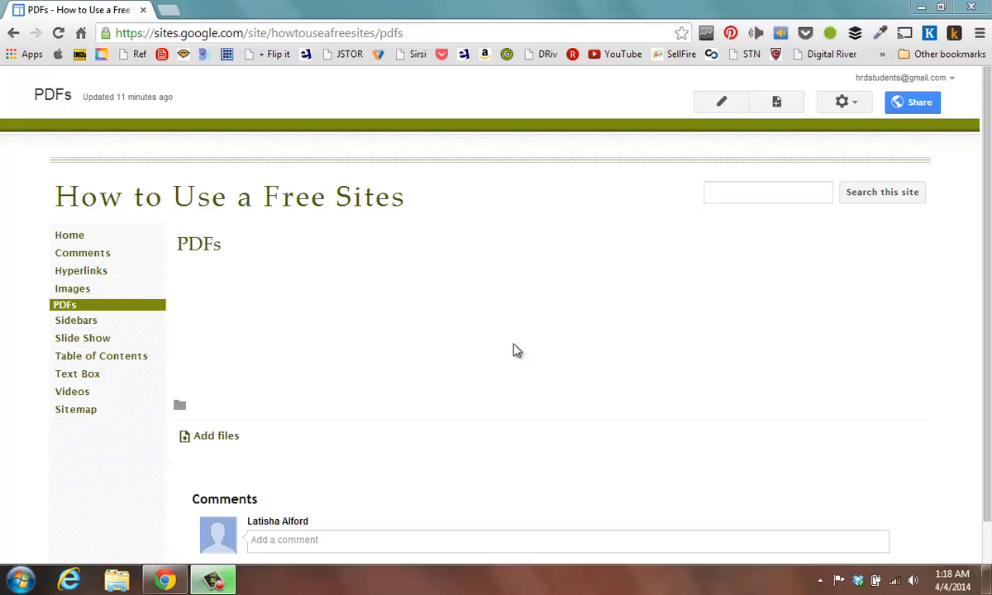
{"action": "mouse_move", "coordinate": [514, 337]}
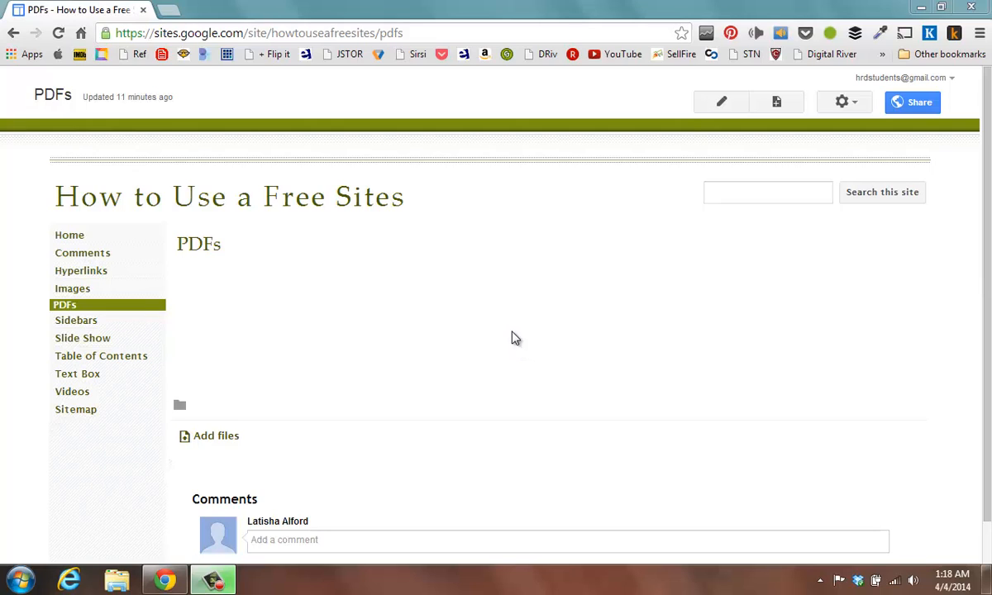
{"action": "mouse_move", "coordinate": [512, 335]}
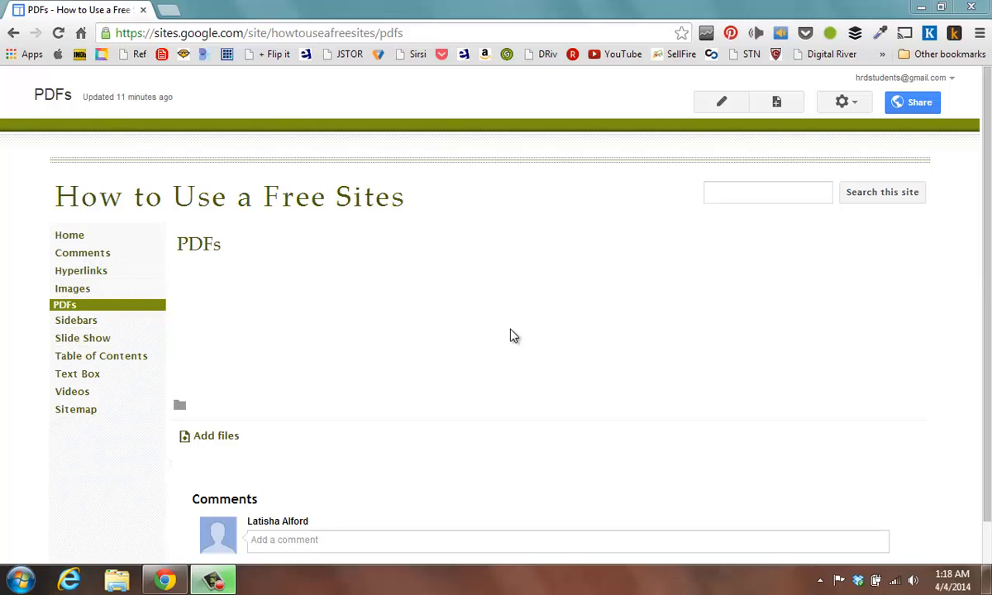
{"action": "mouse_move", "coordinate": [496, 321]}
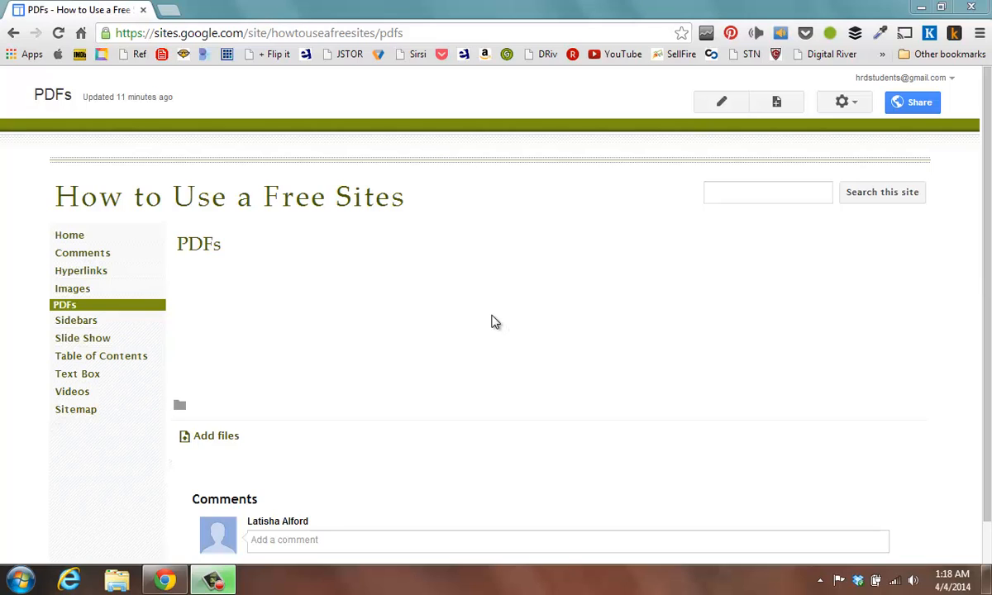
{"action": "mouse_move", "coordinate": [279, 232]}
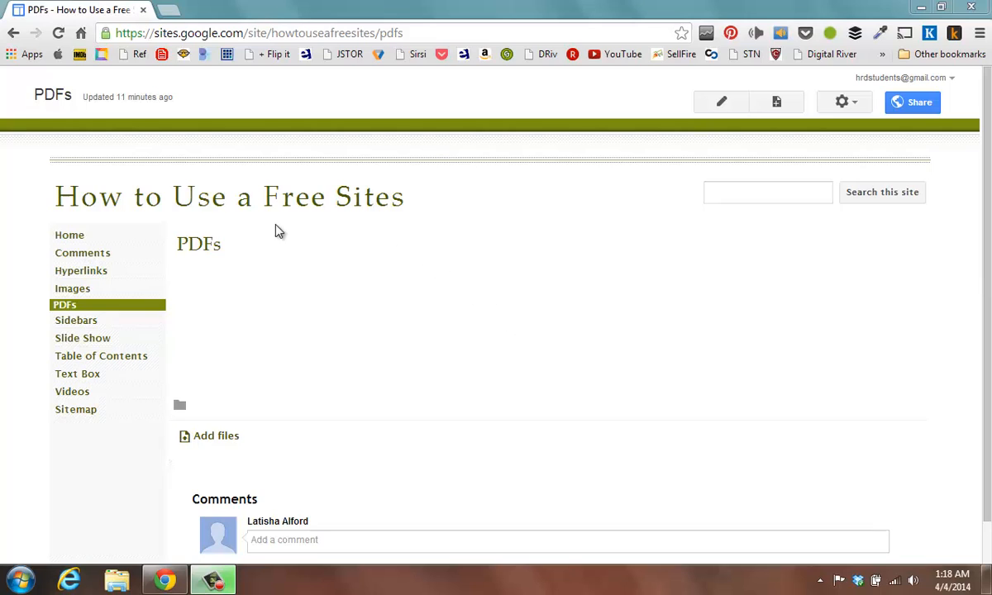
{"action": "mouse_move", "coordinate": [185, 284]}
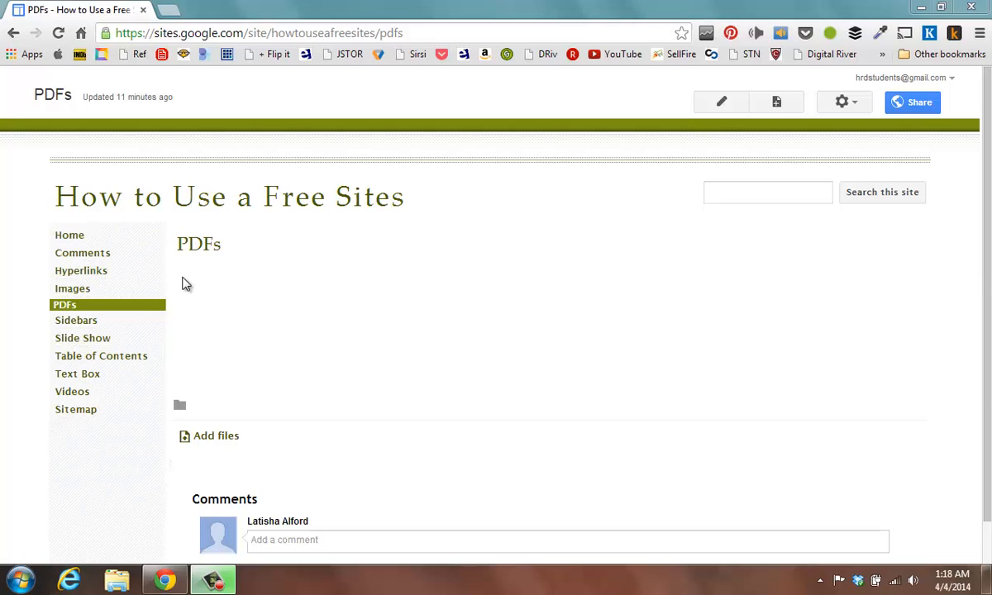
{"action": "mouse_move", "coordinate": [122, 314]}
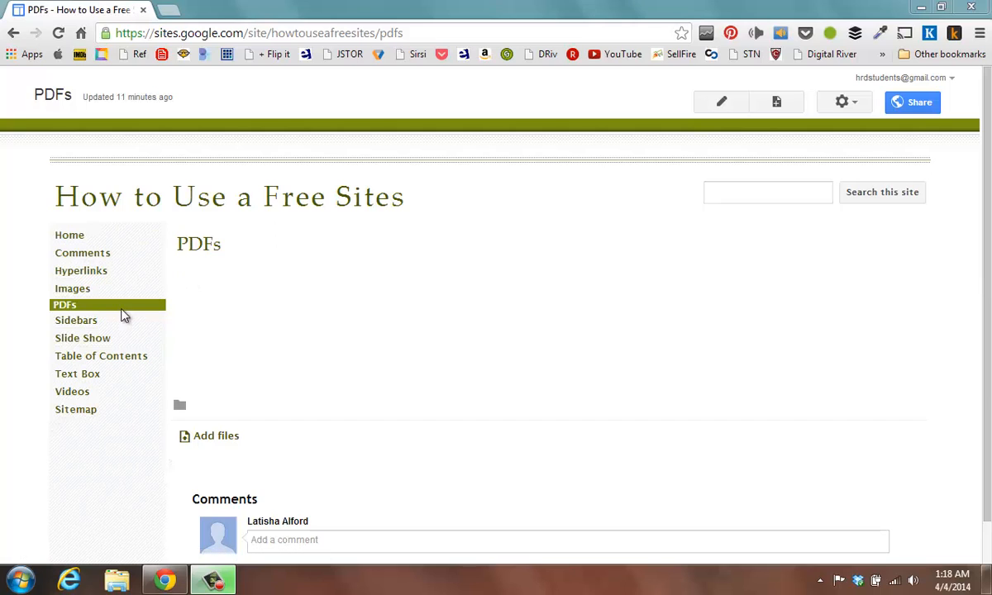
{"action": "mouse_move", "coordinate": [301, 323]}
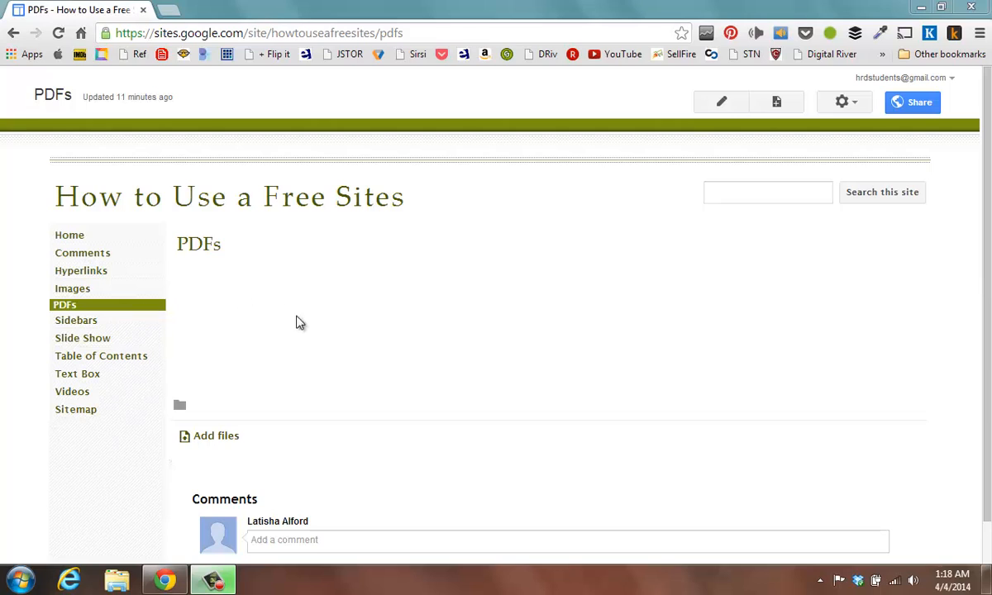
{"action": "mouse_move", "coordinate": [268, 304]}
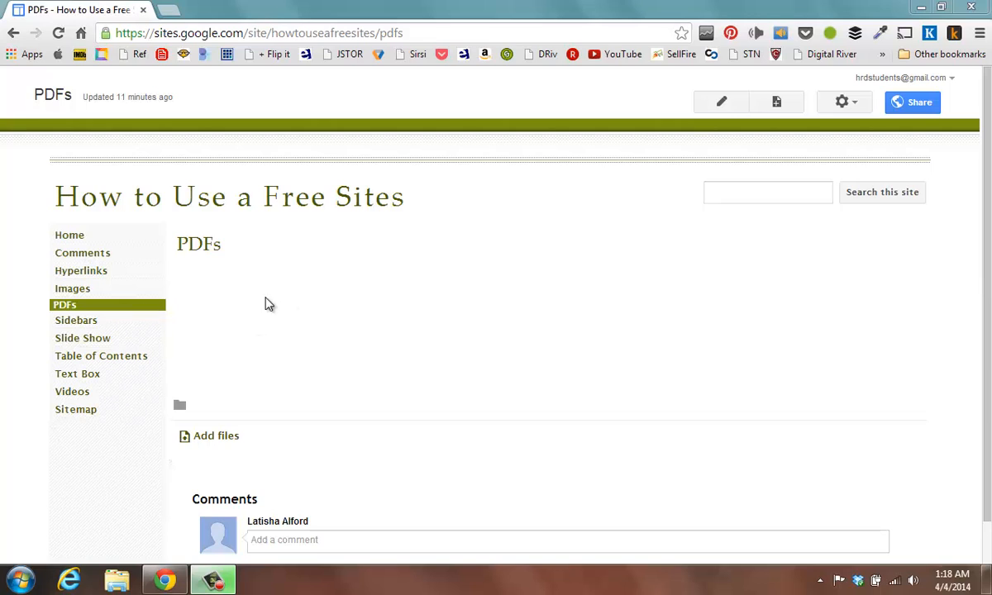
{"action": "mouse_move", "coordinate": [213, 7]}
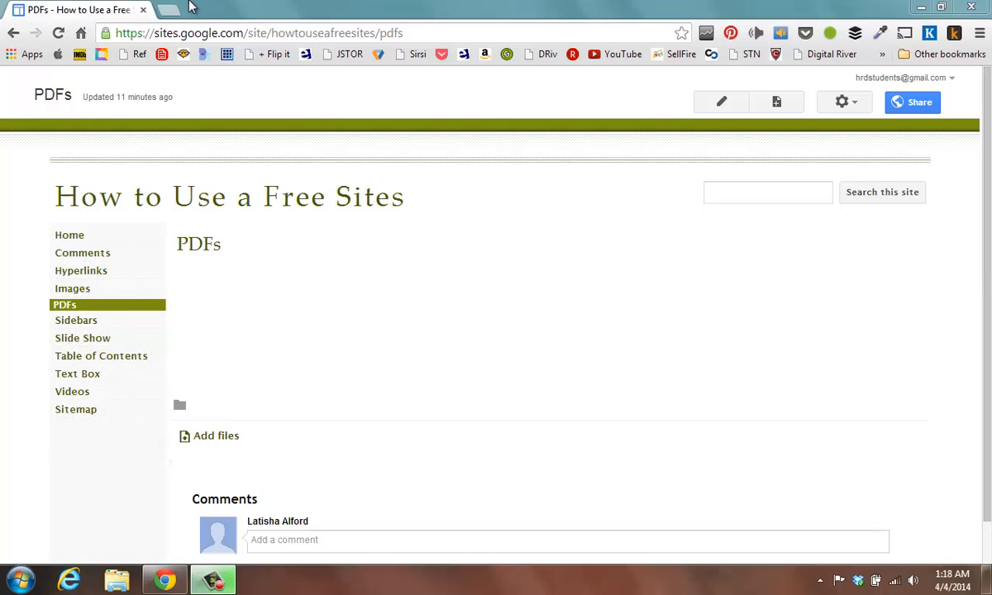
- Search Google in a new tab for 'iframe generator' to find the 7thSpace generator
{"action": "left_click", "coordinate": [168, 10]}
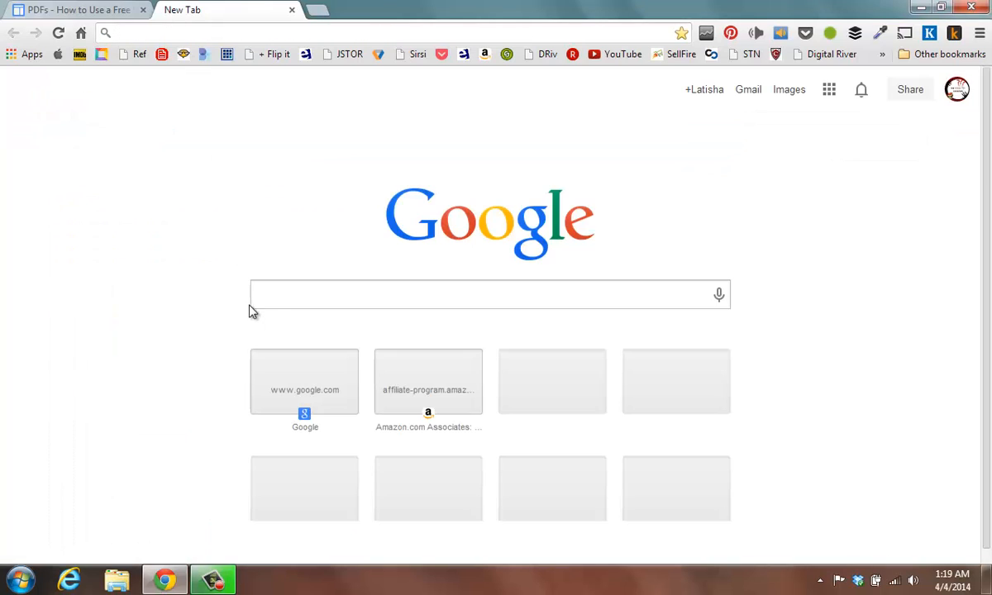
{"action": "left_click", "coordinate": [274, 296]}
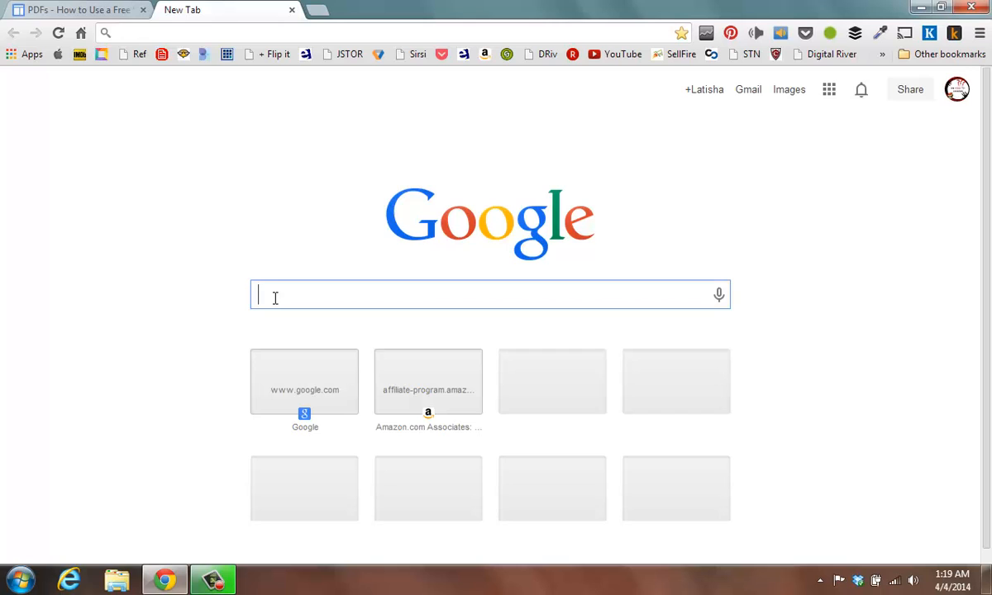
{"action": "type", "text": "iframe generator"}
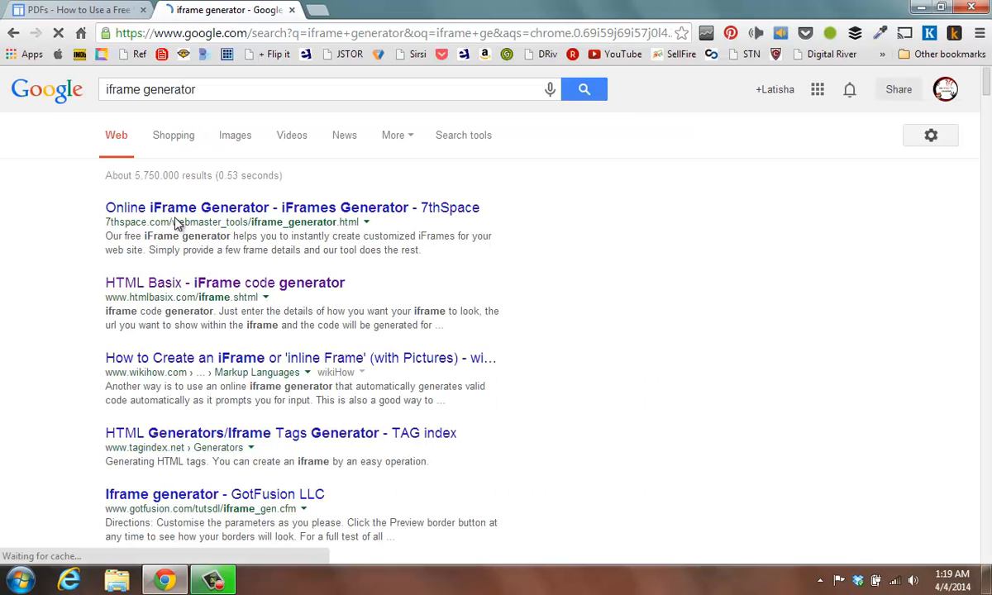
{"action": "mouse_move", "coordinate": [122, 219]}
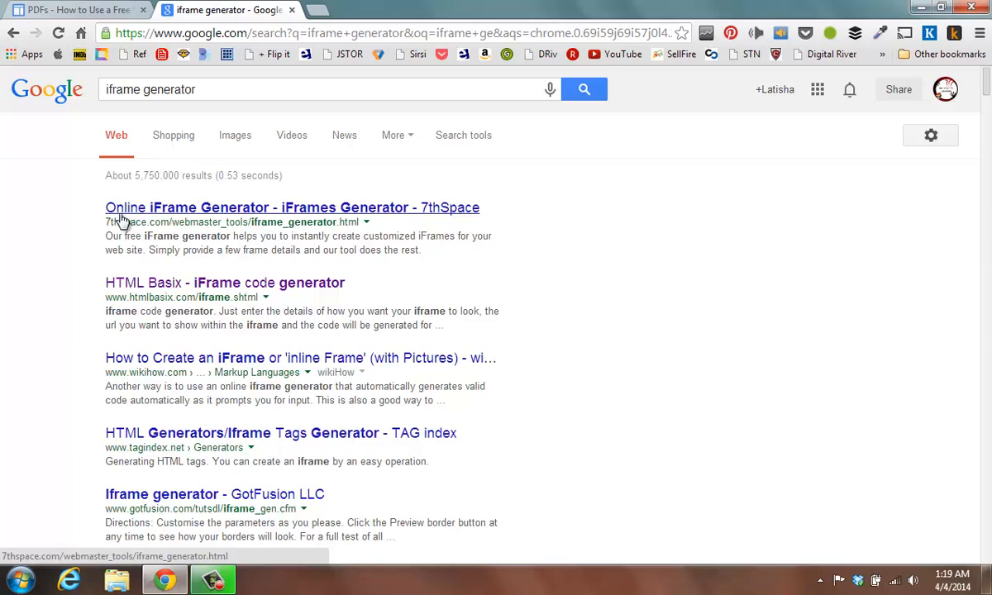
{"action": "mouse_move", "coordinate": [248, 218]}
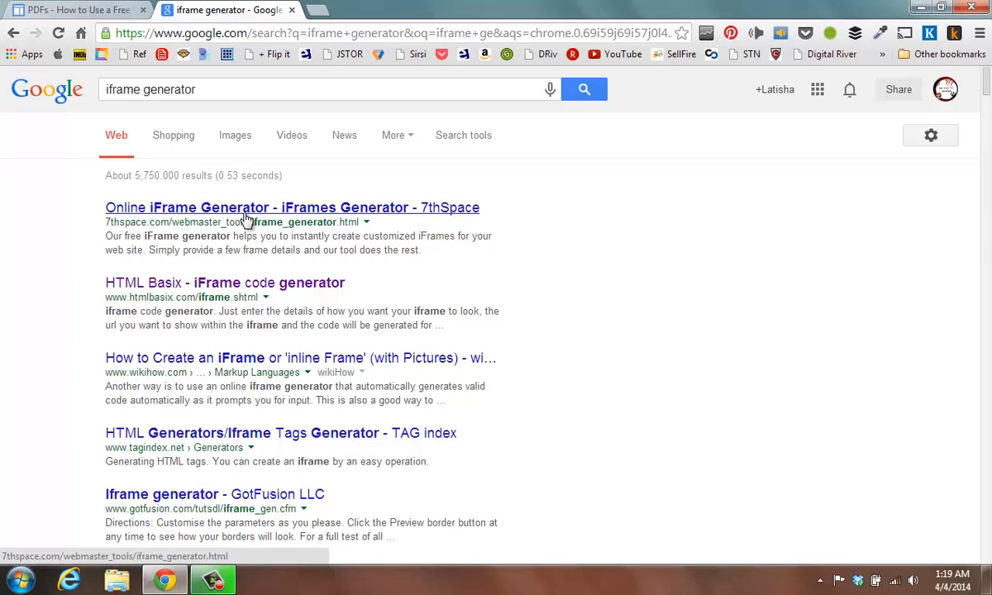
{"action": "mouse_move", "coordinate": [196, 426]}
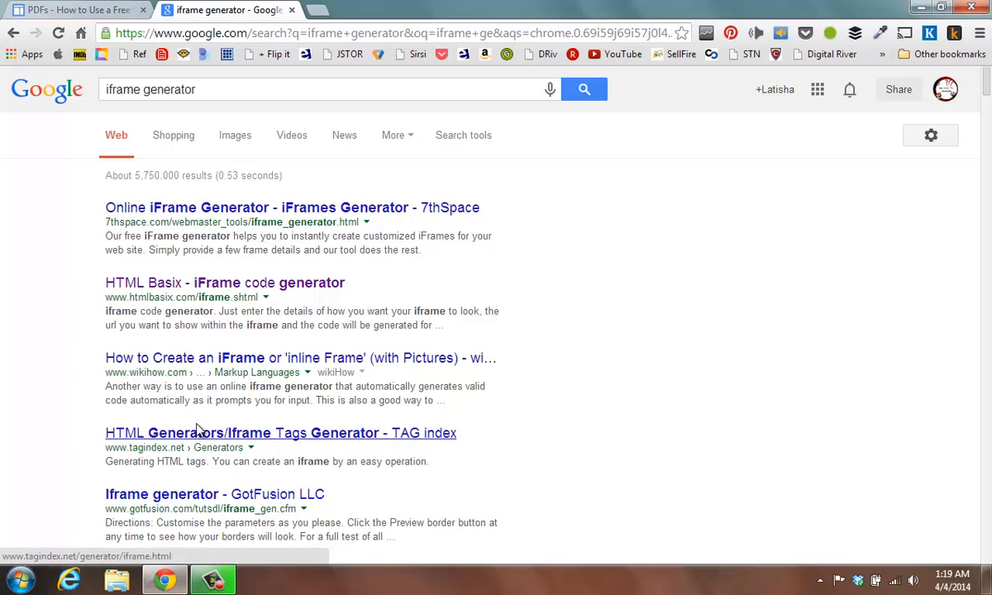
{"action": "mouse_move", "coordinate": [188, 213]}
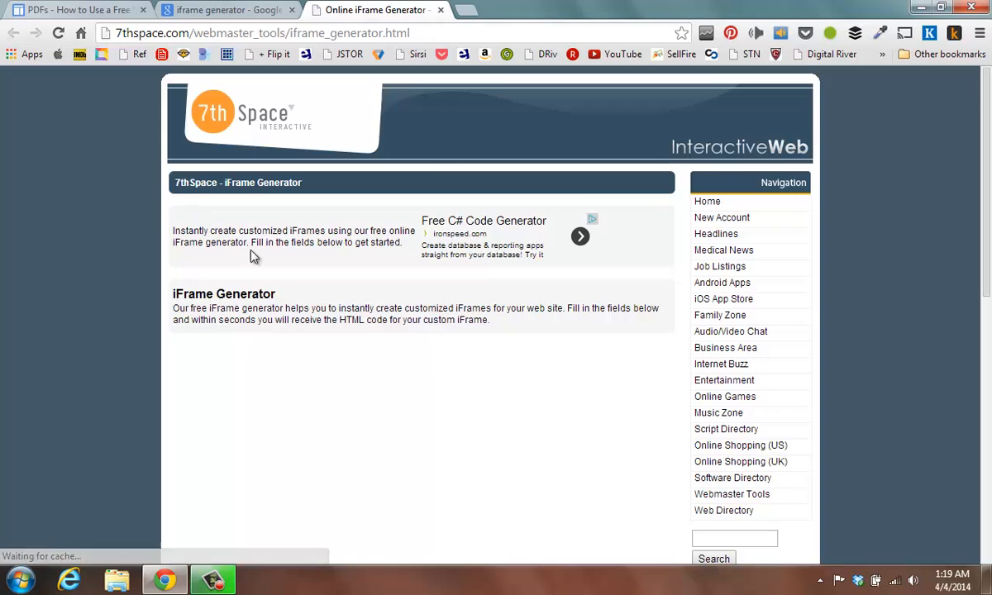
- Scroll the 7thSpace page down to the iFrame Generator settings form
{"action": "scroll", "scroll_direction": "down", "scroll_amount": 3}
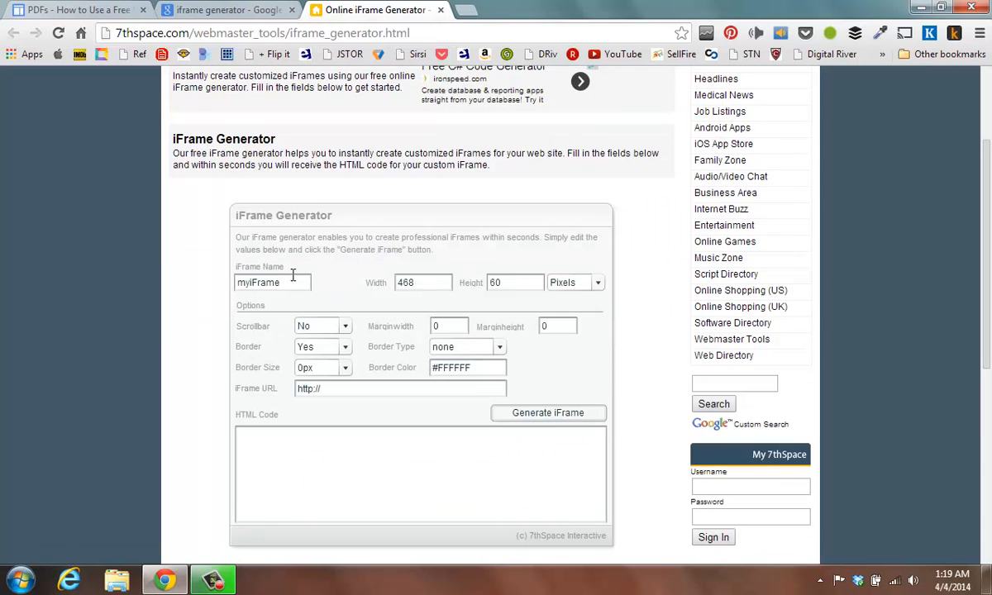
{"action": "mouse_move", "coordinate": [258, 401]}
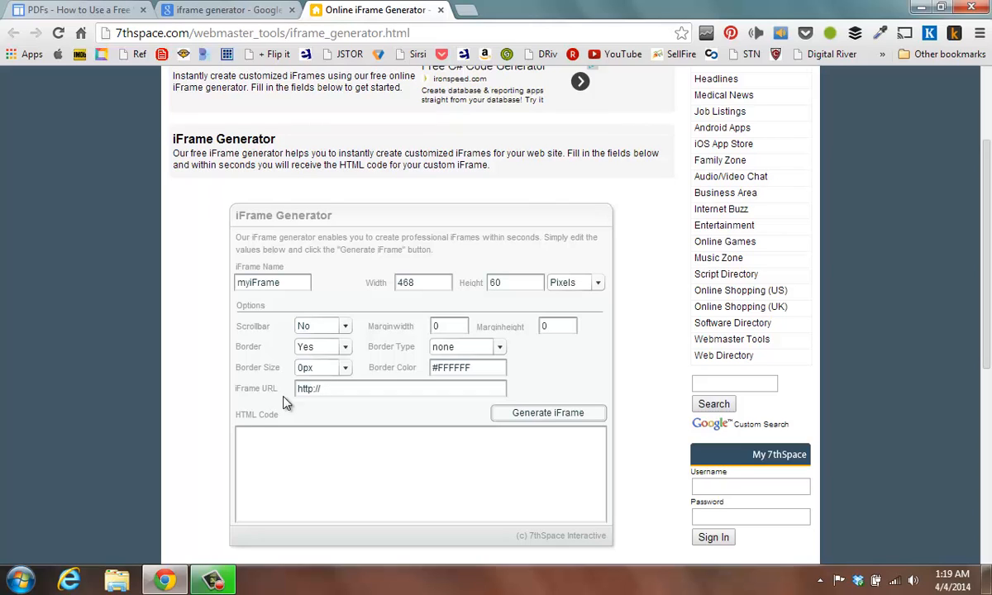
{"action": "mouse_move", "coordinate": [123, 572]}
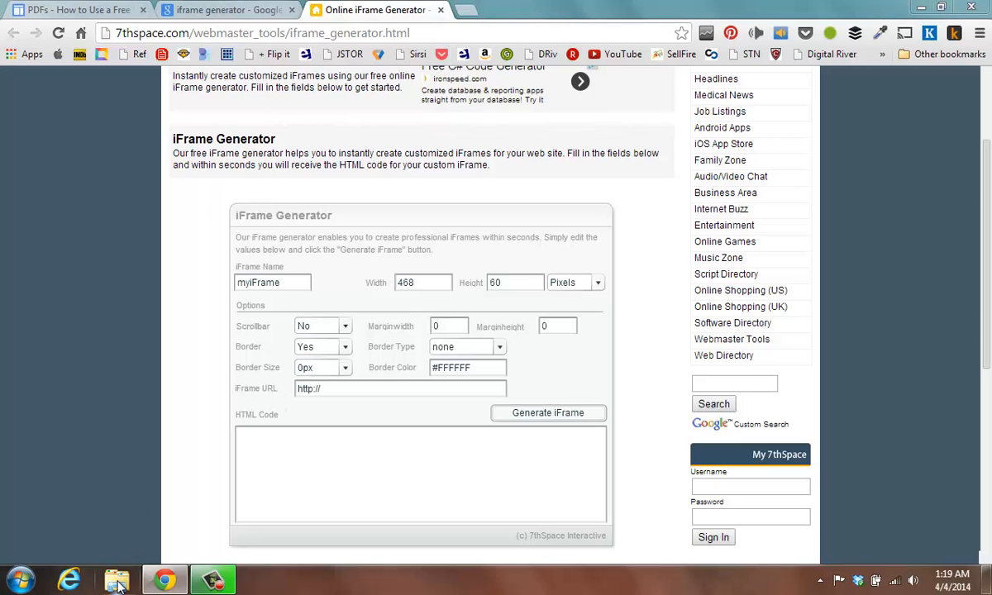
- Browse in Windows Explorer to the Dropbox Public folder holding the Spring 2014 Course Bulletin PDF
{"action": "left_click", "coordinate": [114, 576]}
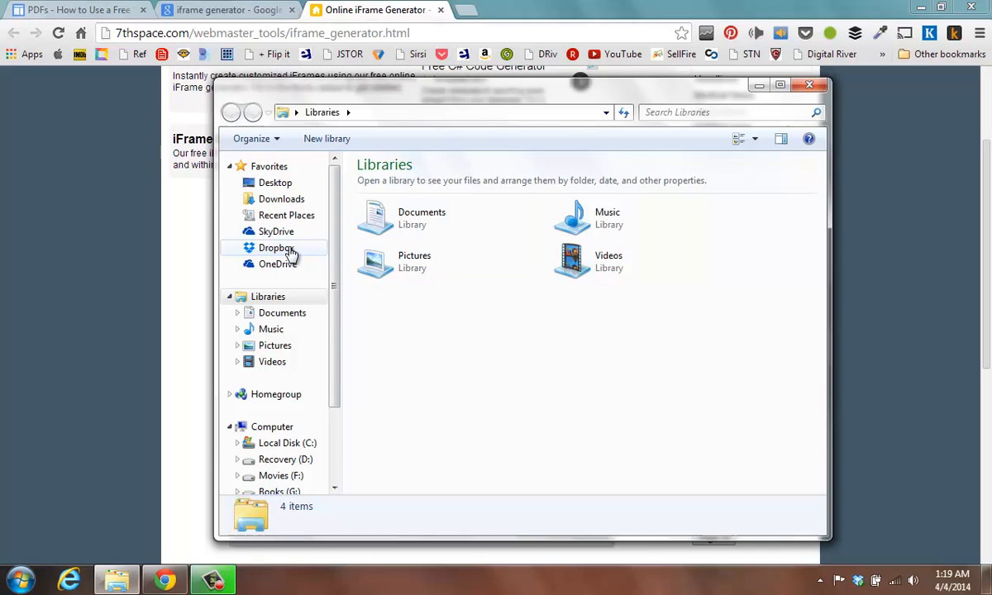
{"action": "left_click", "coordinate": [276, 248]}
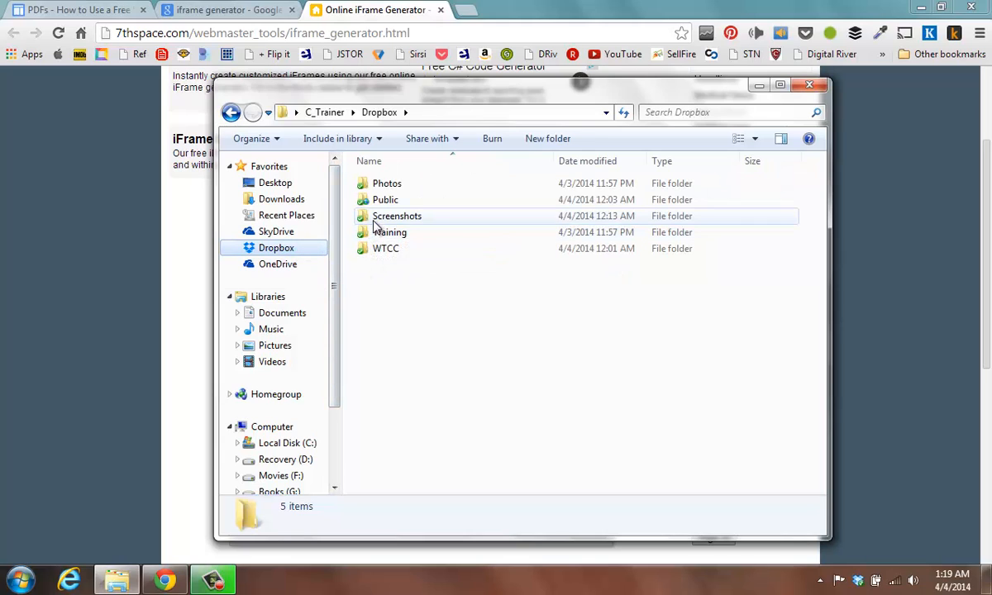
{"action": "double_click", "coordinate": [387, 198]}
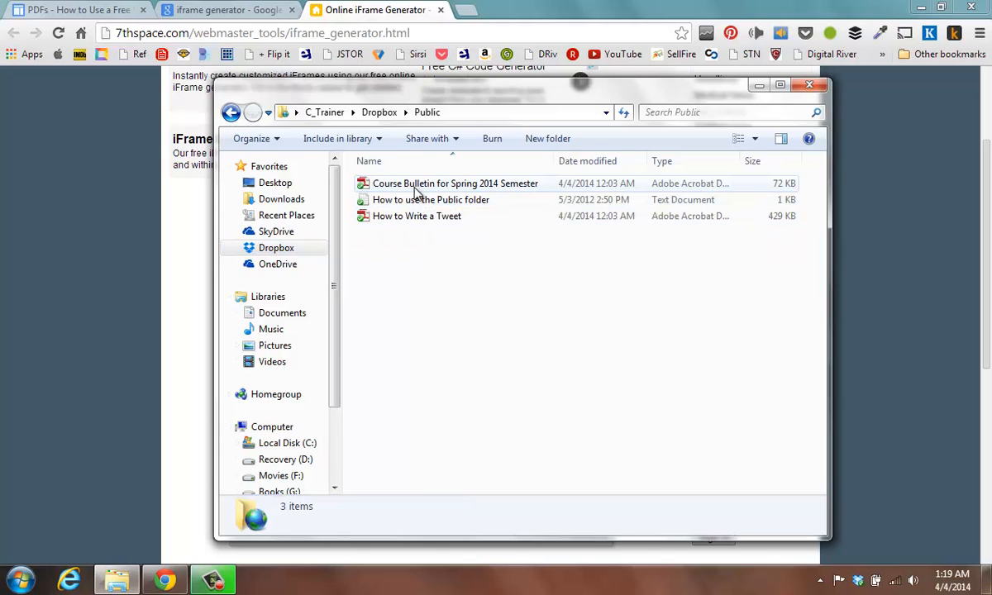
{"action": "mouse_move", "coordinate": [420, 186]}
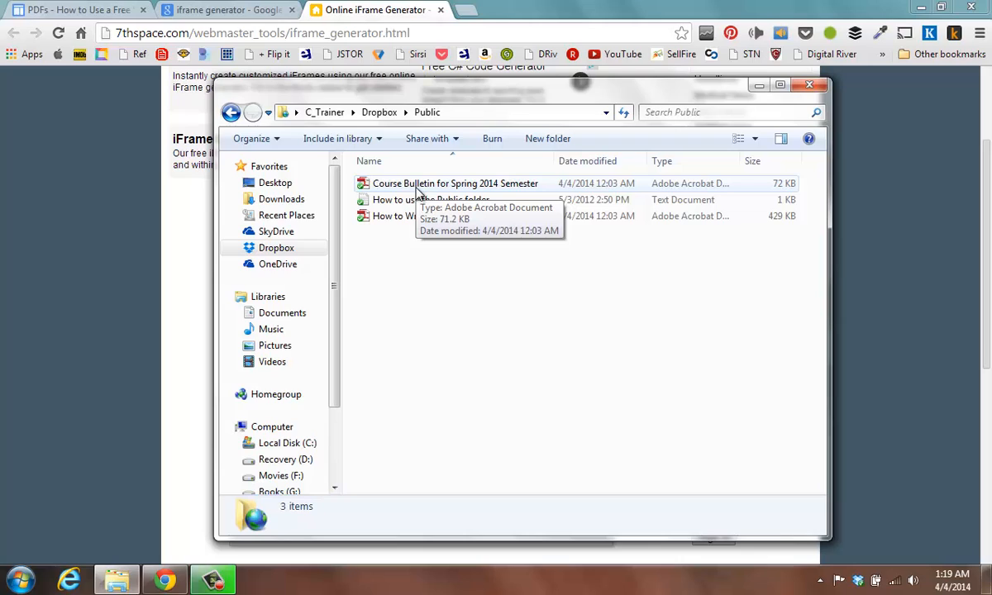
{"action": "mouse_move", "coordinate": [405, 192]}
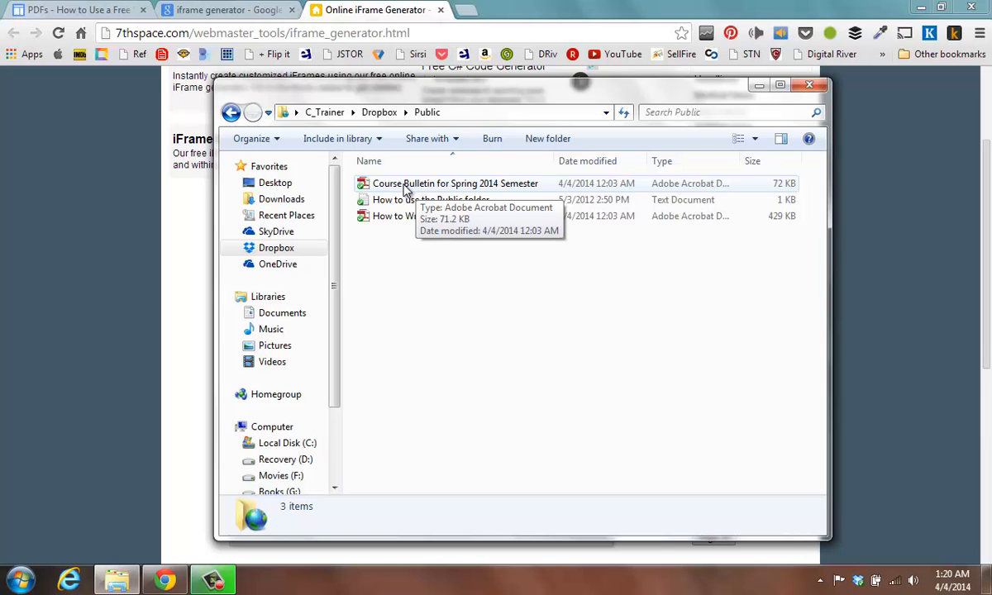
- Copy the Dropbox public link of the Course Bulletin for Spring 2014 Semester PDF
{"action": "right_click", "coordinate": [403, 182]}
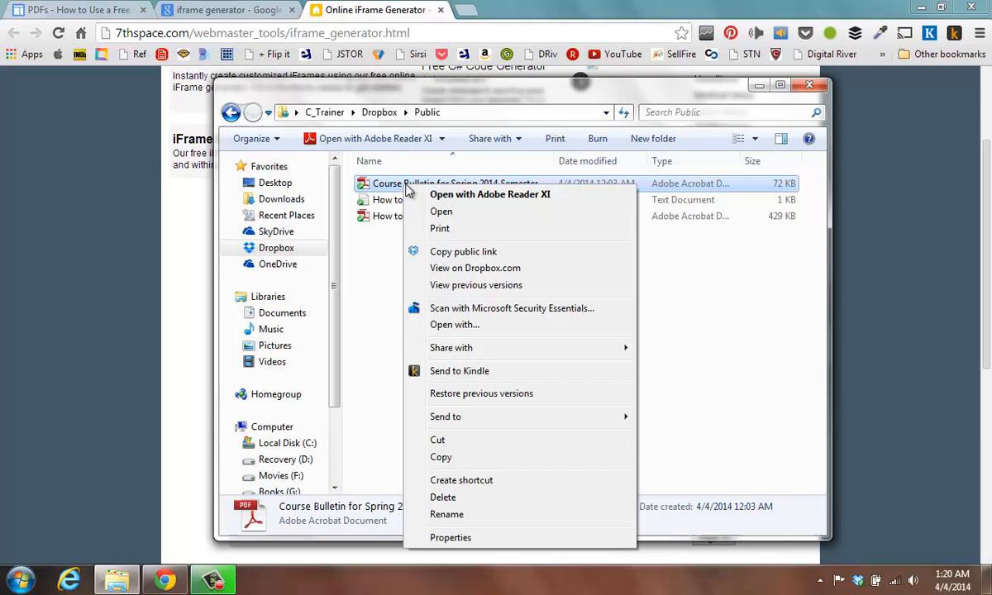
{"action": "mouse_move", "coordinate": [463, 252]}
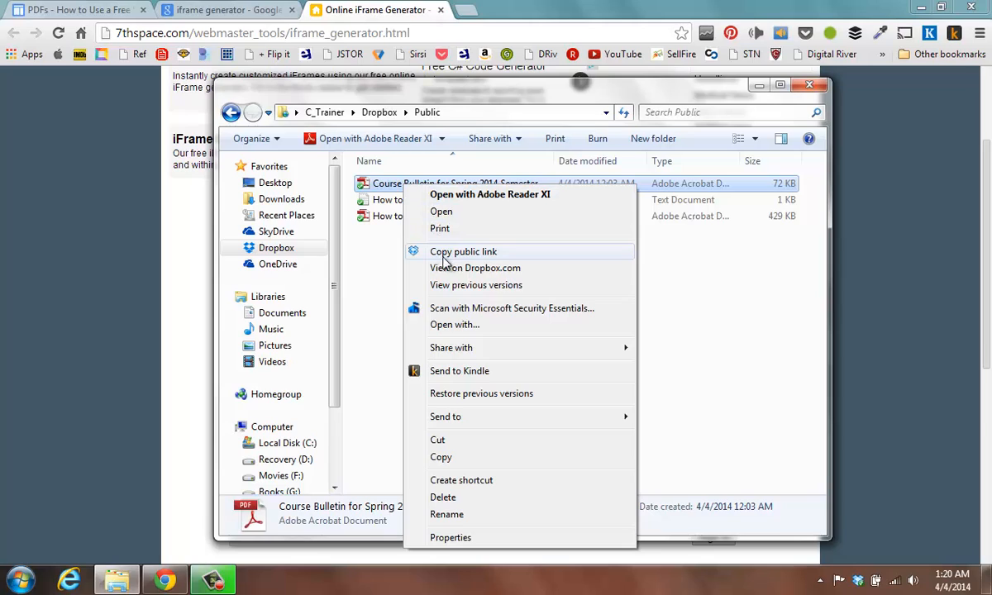
{"action": "mouse_move", "coordinate": [459, 263]}
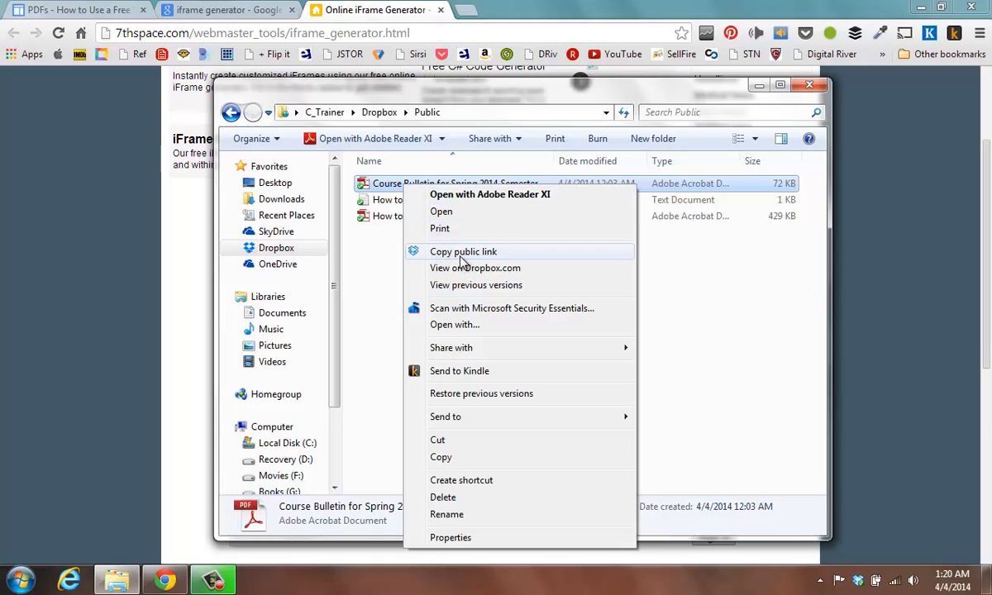
{"action": "left_click", "coordinate": [463, 251]}
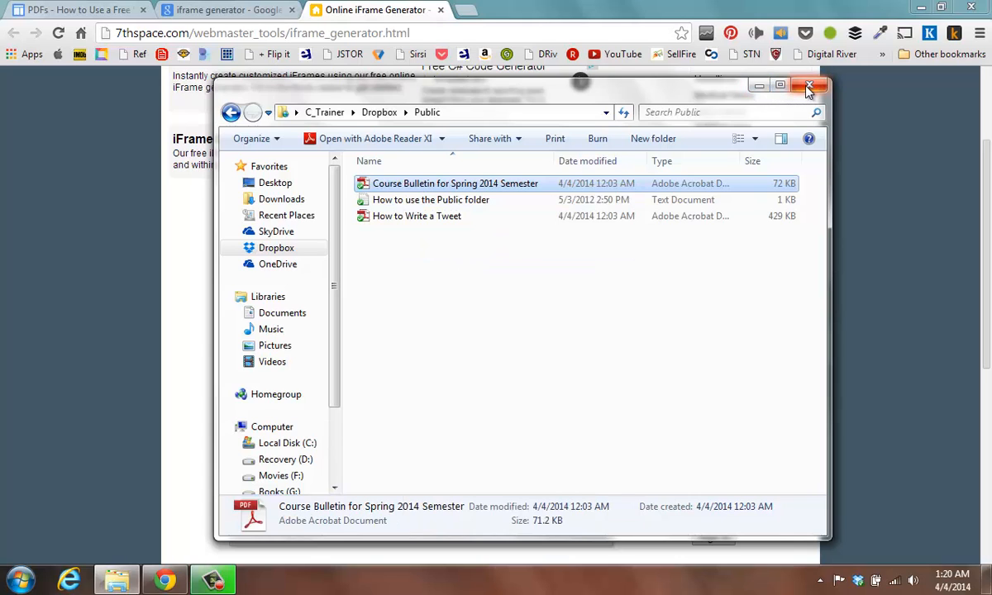
- Generate iframe HTML for the Dropbox PDF link in 7thSpace and copy the code
{"action": "left_click", "coordinate": [808, 86]}
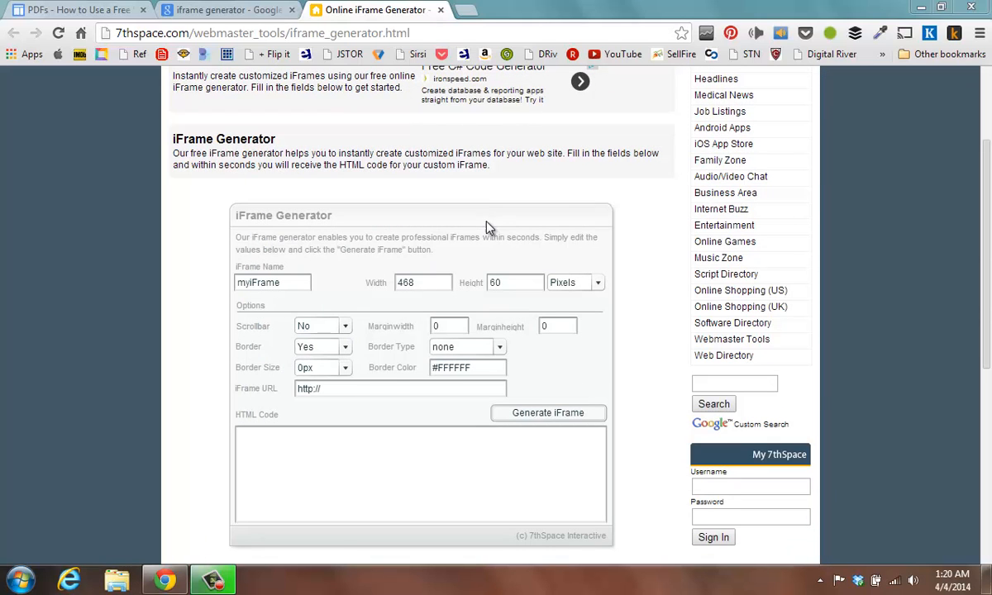
{"action": "left_click", "coordinate": [314, 387]}
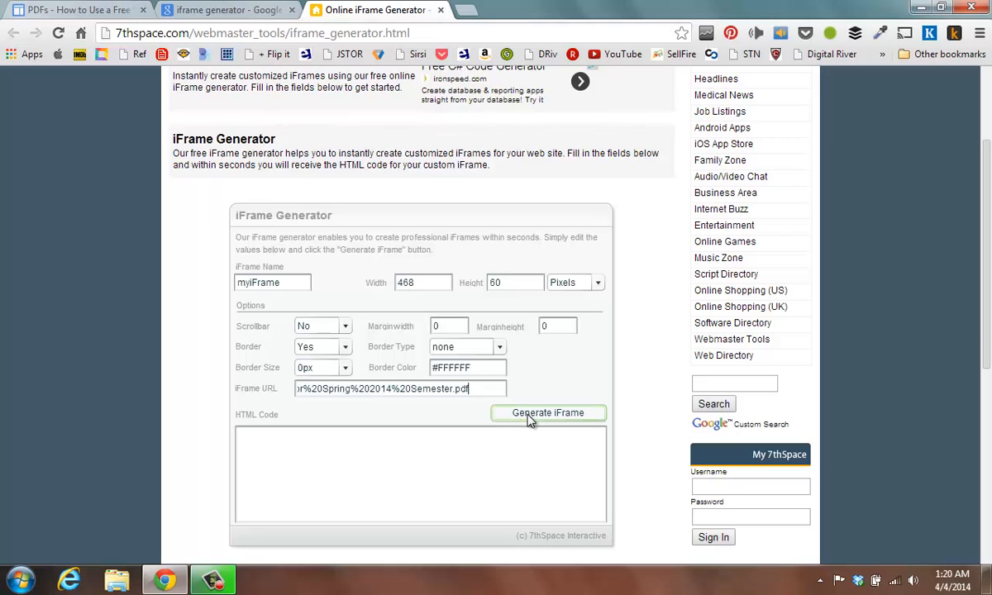
{"action": "left_click", "coordinate": [549, 414]}
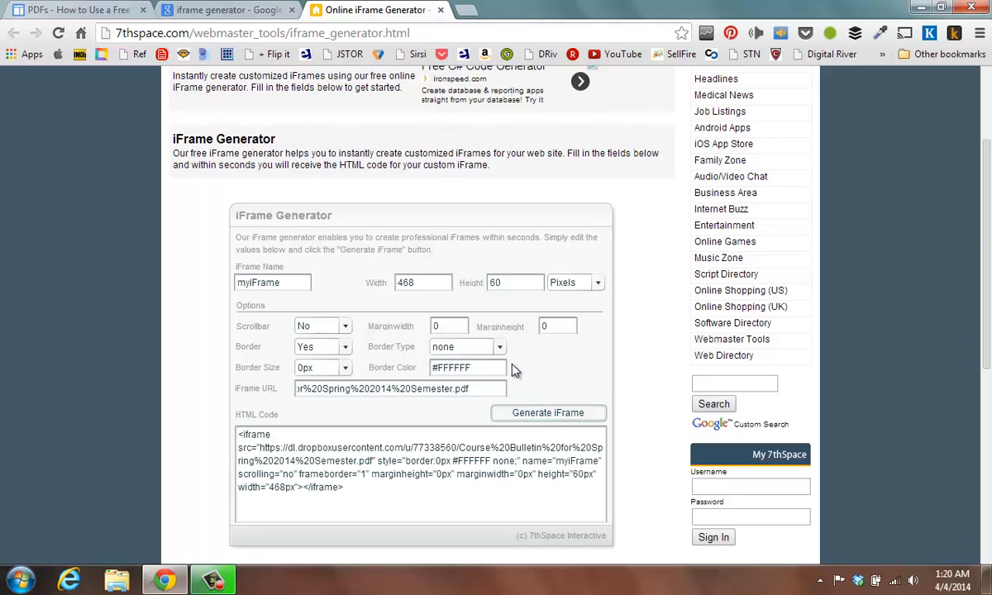
{"action": "mouse_move", "coordinate": [261, 448]}
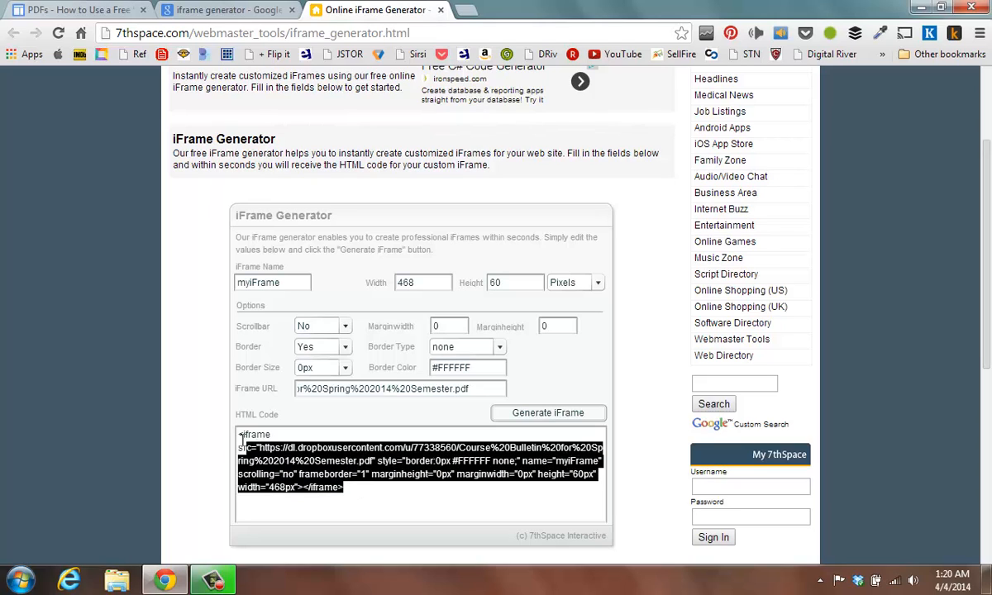
{"action": "right_click", "coordinate": [273, 460]}
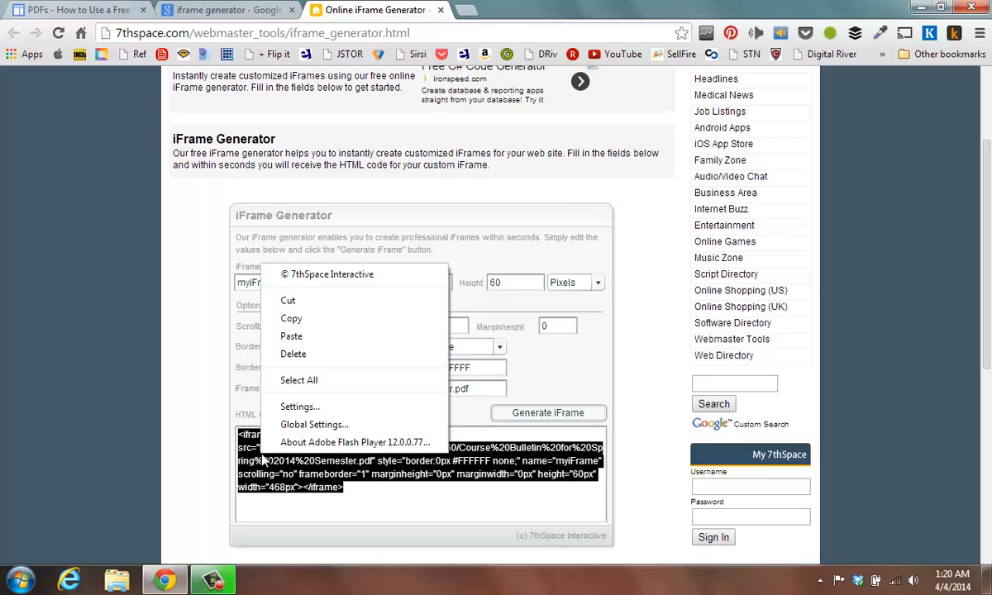
{"action": "left_click", "coordinate": [263, 252]}
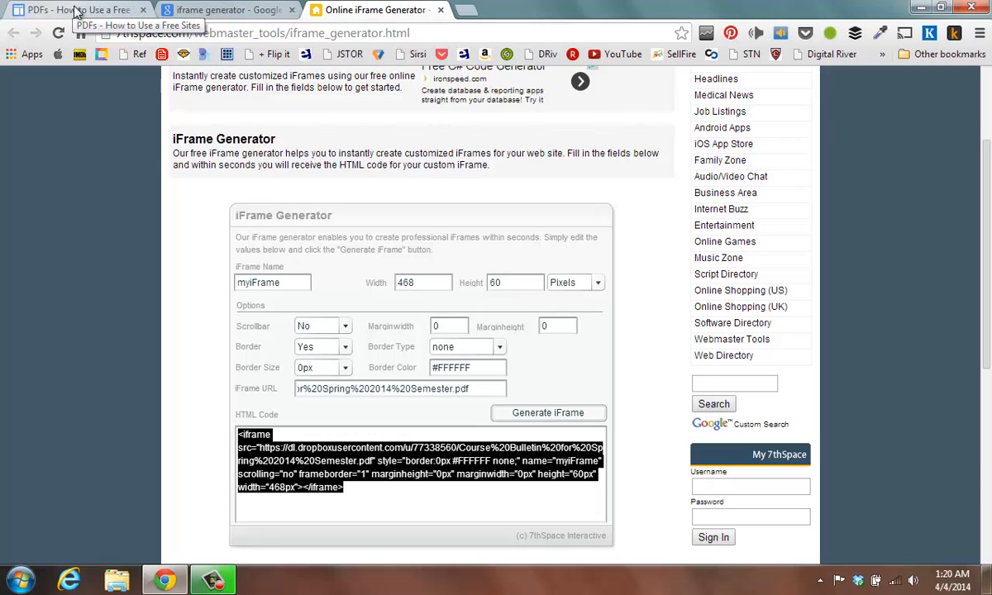
- Insert the iframe code as a gadget into the PDFs page body and save the page
{"action": "left_click", "coordinate": [79, 10]}
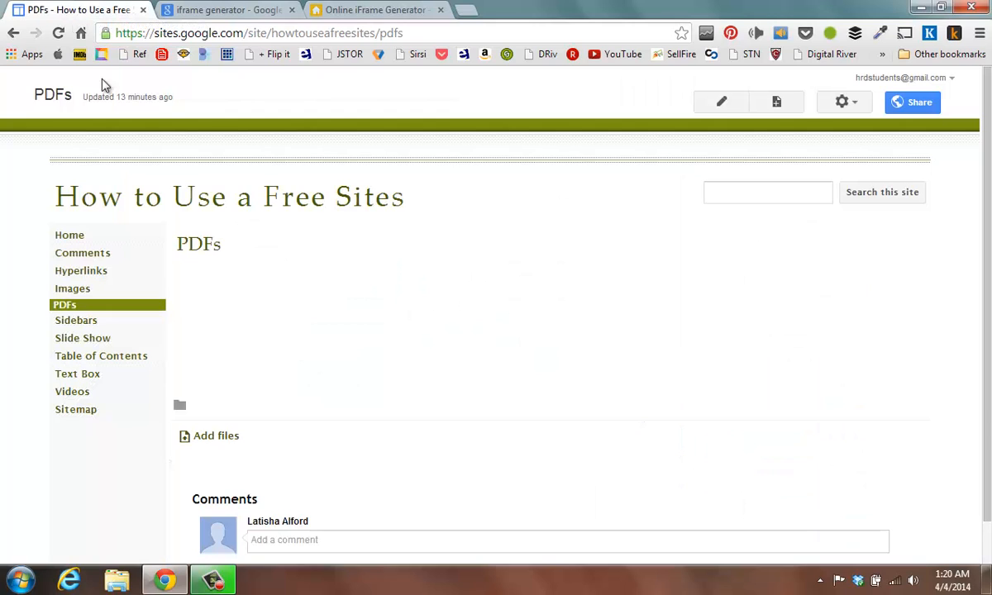
{"action": "mouse_move", "coordinate": [221, 282]}
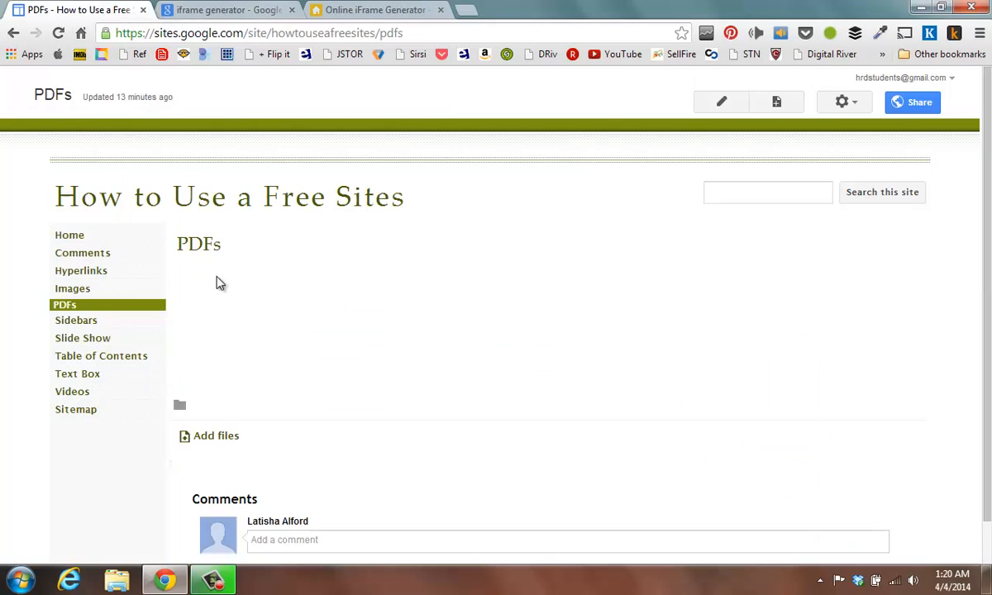
{"action": "mouse_move", "coordinate": [221, 288]}
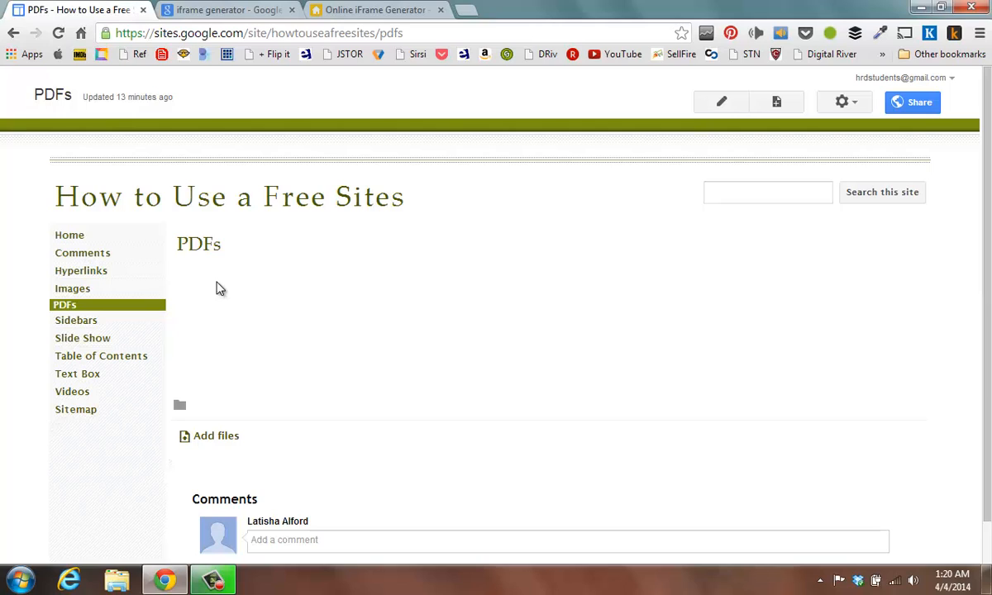
{"action": "mouse_move", "coordinate": [603, 205]}
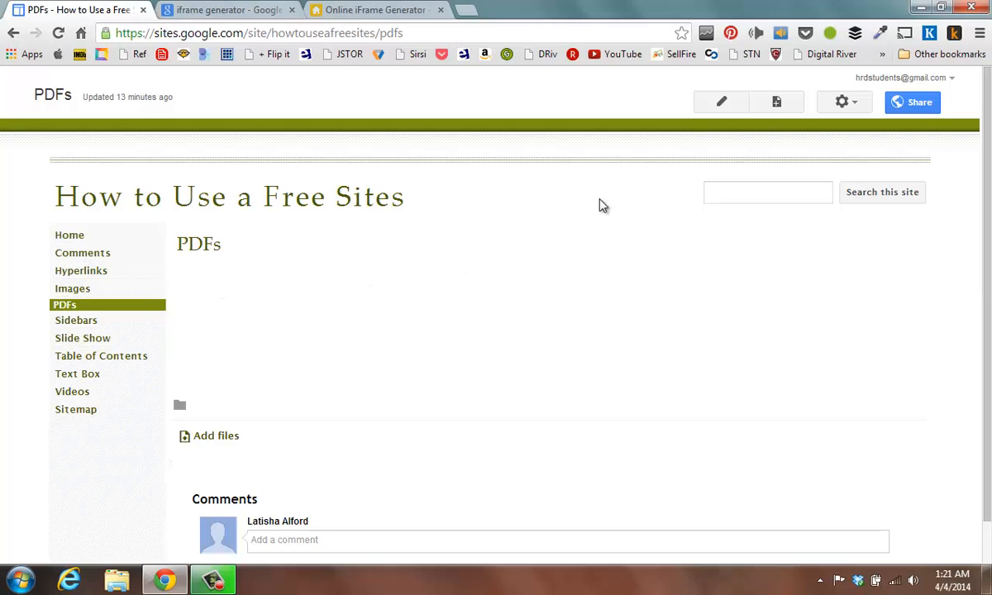
{"action": "mouse_move", "coordinate": [721, 129]}
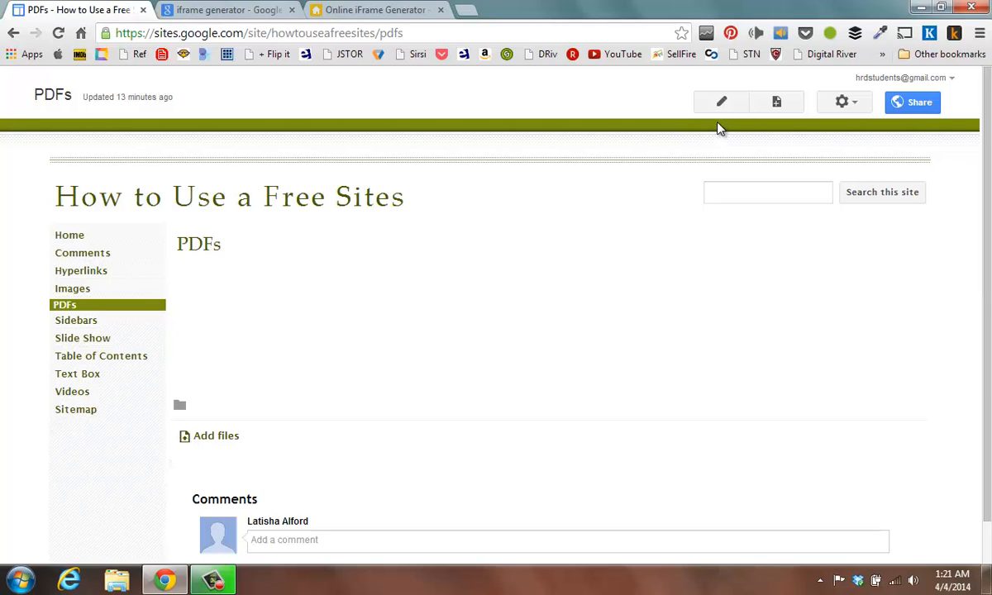
{"action": "mouse_move", "coordinate": [721, 103]}
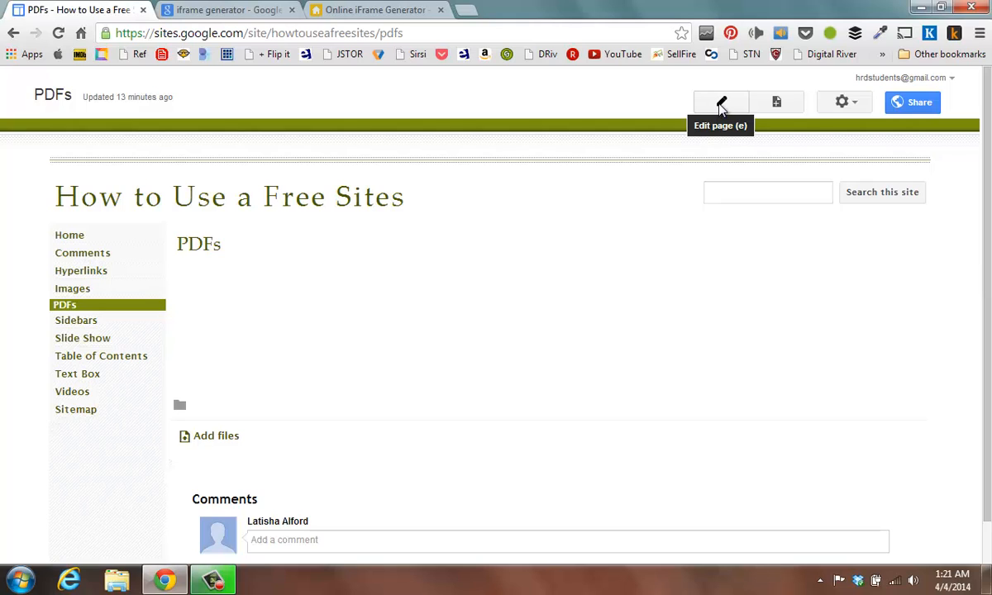
{"action": "left_click", "coordinate": [721, 101]}
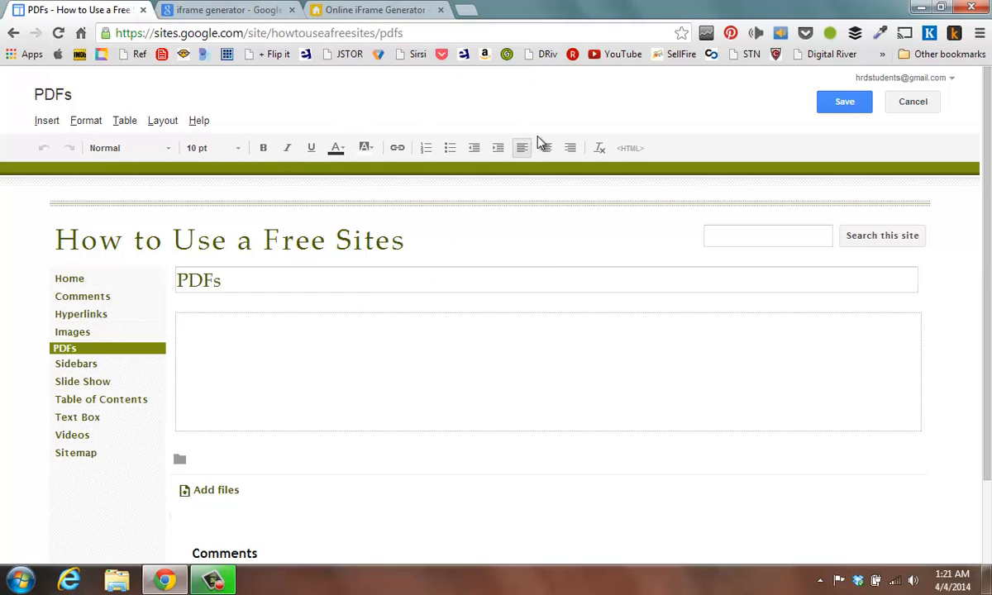
{"action": "mouse_move", "coordinate": [632, 149]}
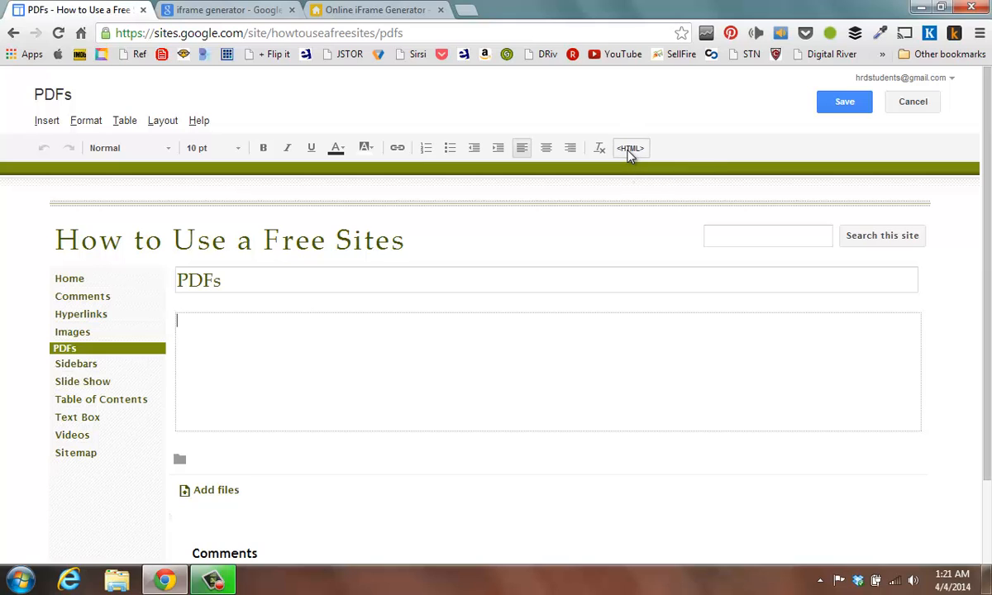
{"action": "left_click", "coordinate": [632, 149]}
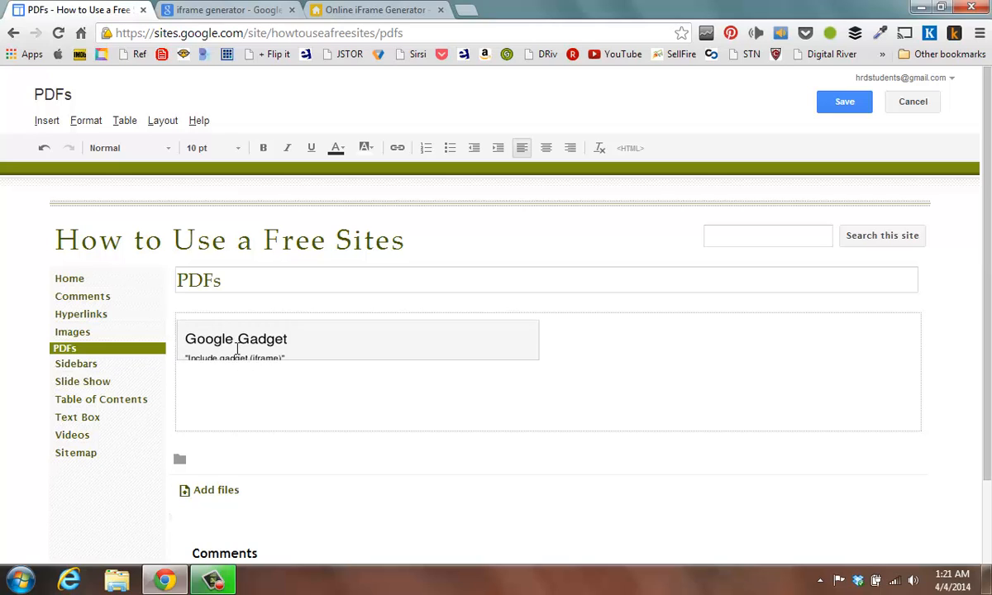
{"action": "mouse_move", "coordinate": [569, 230]}
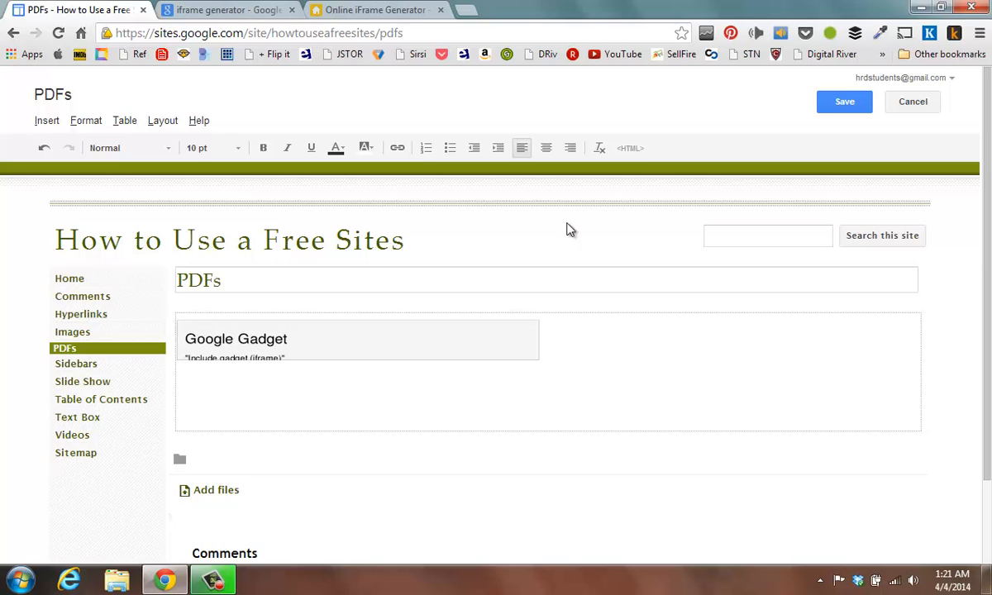
{"action": "left_click", "coordinate": [844, 101]}
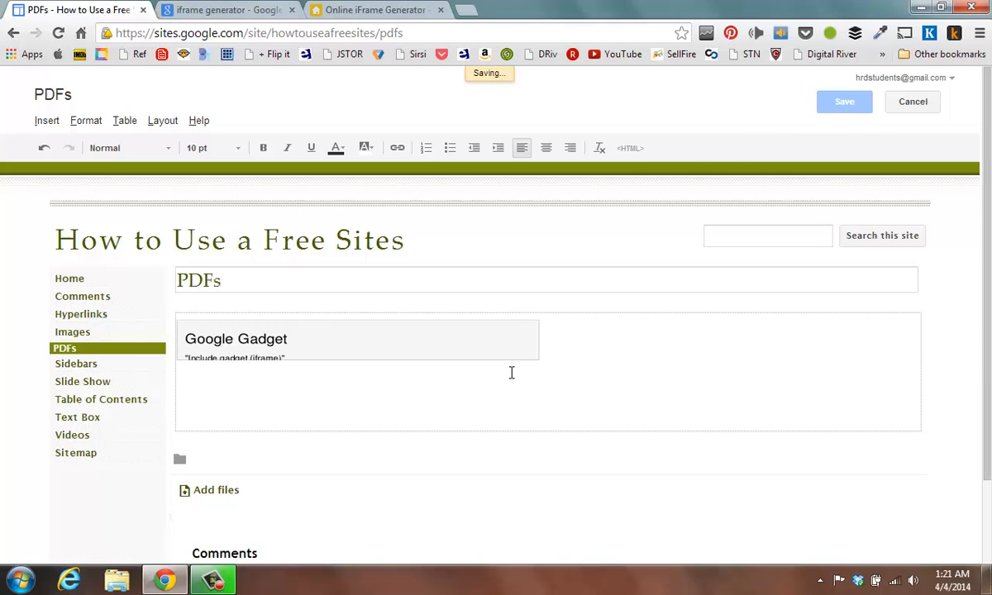
- Let the PDFs page finish saving so the gadget shows a small PDF preview
{"action": "left_click", "coordinate": [843, 102]}
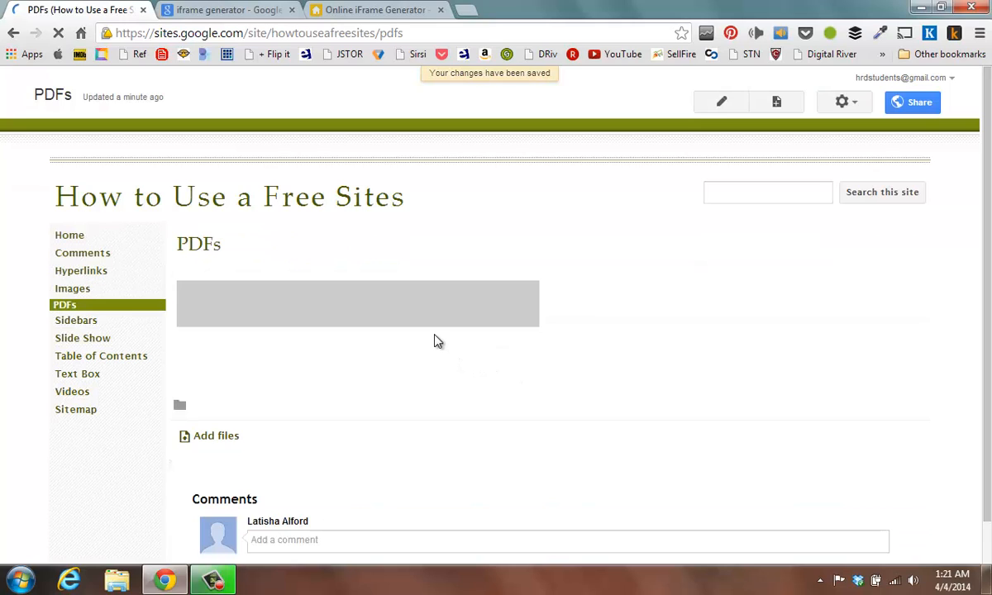
{"action": "mouse_move", "coordinate": [461, 336]}
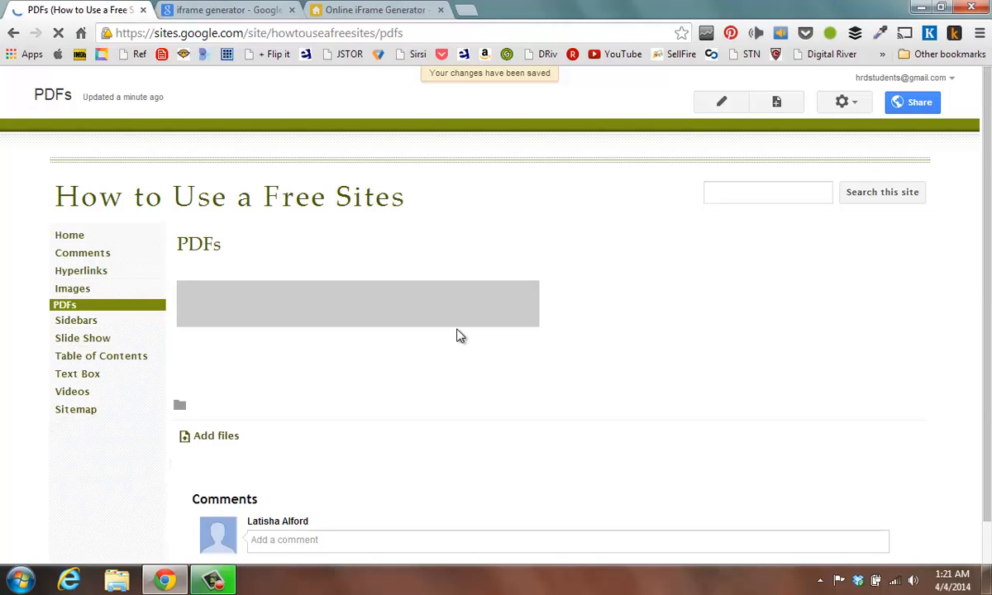
{"action": "mouse_move", "coordinate": [337, 309]}
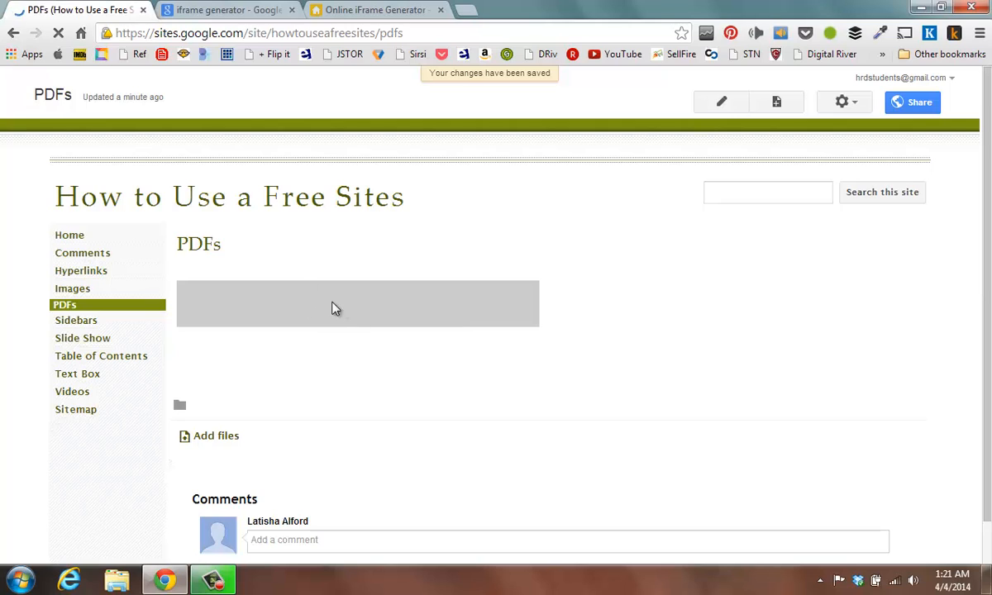
{"action": "mouse_move", "coordinate": [314, 323]}
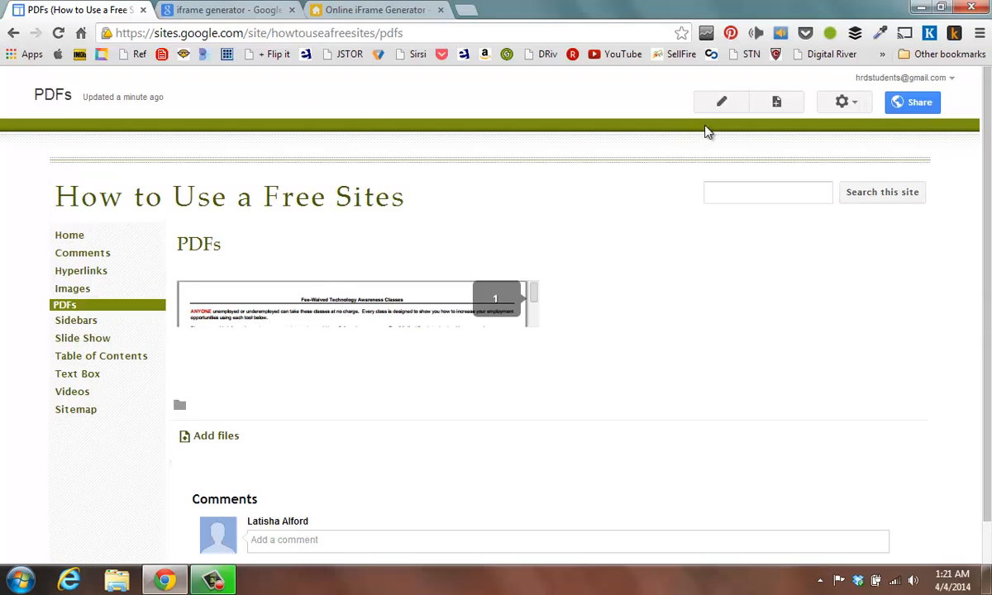
- Set the PDF gadget's width to 800 and height to 900 in its setup dialog
{"action": "left_click", "coordinate": [721, 103]}
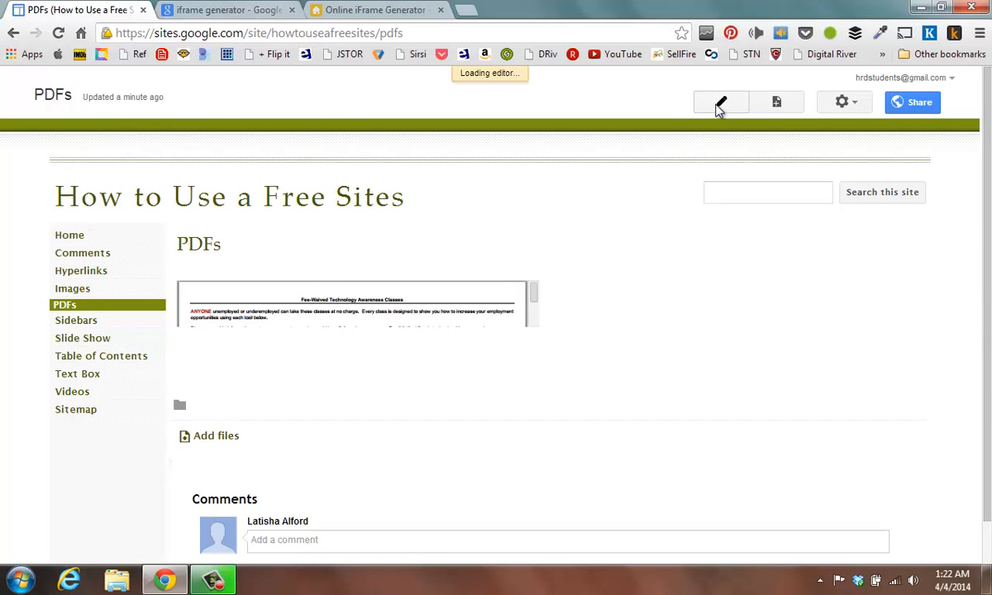
{"action": "left_click", "coordinate": [719, 102]}
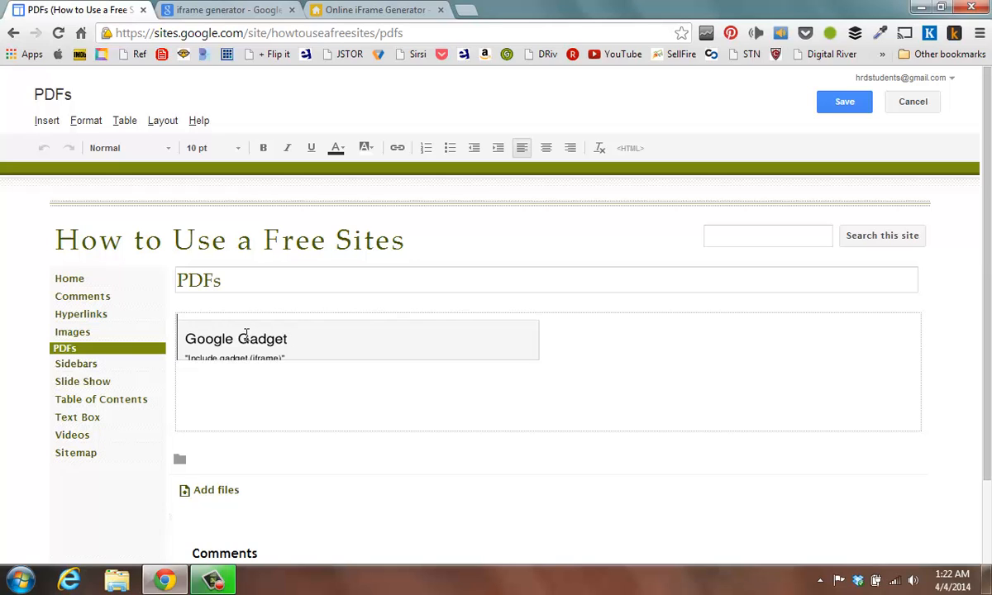
{"action": "left_click", "coordinate": [235, 339]}
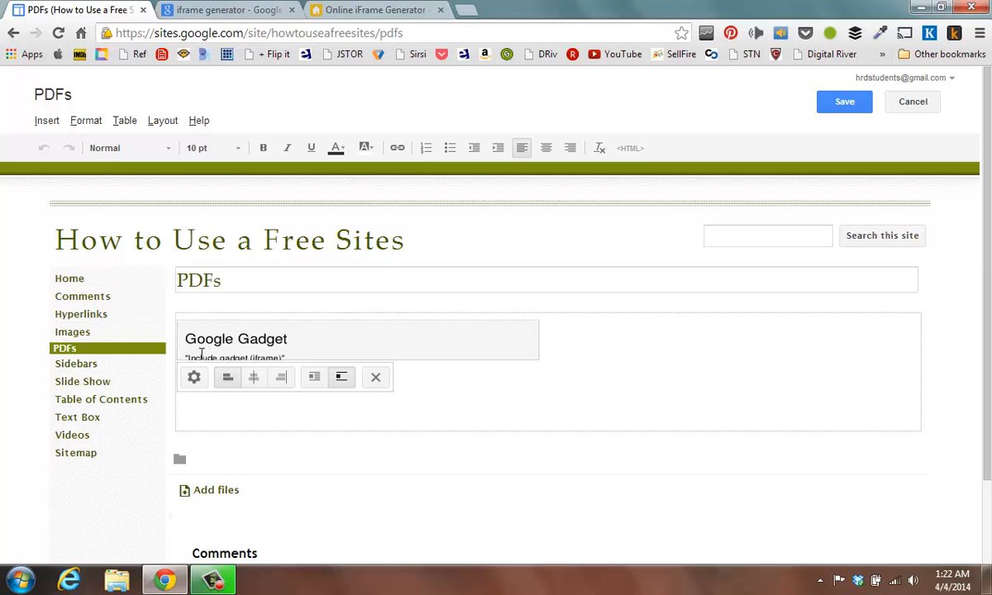
{"action": "left_click", "coordinate": [194, 377]}
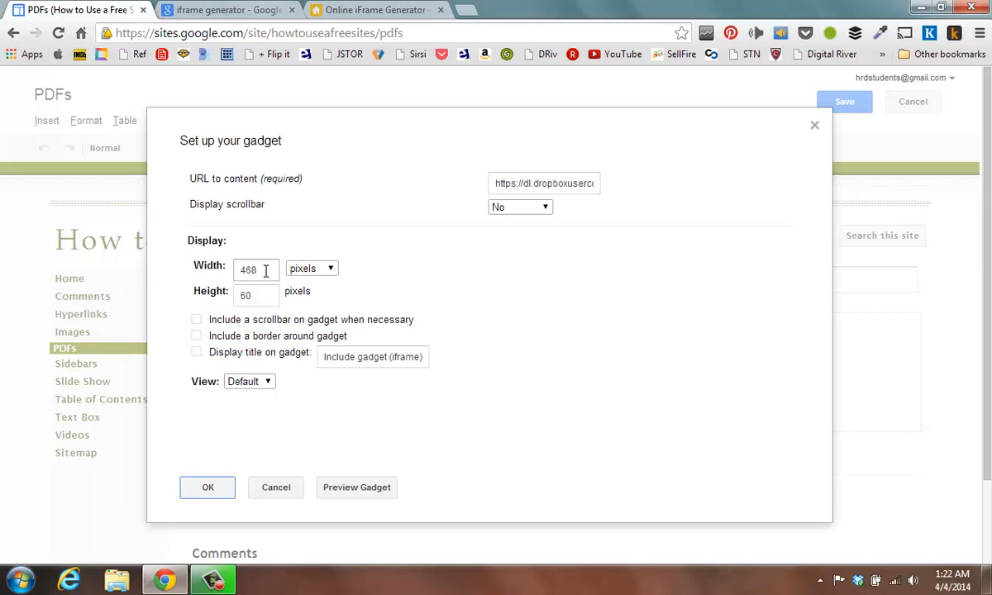
{"action": "double_click", "coordinate": [250, 270]}
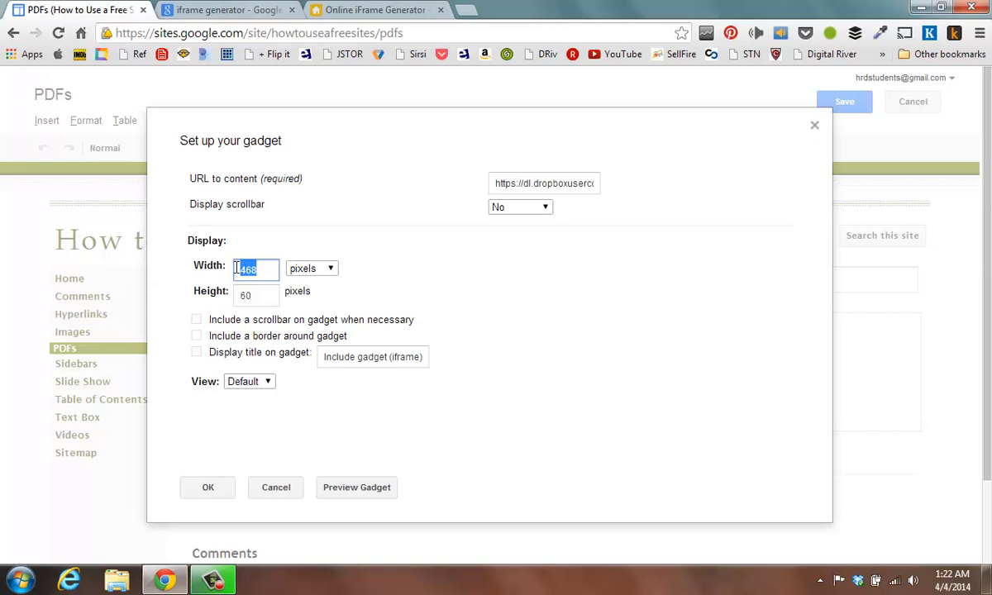
{"action": "type", "text": "800"}
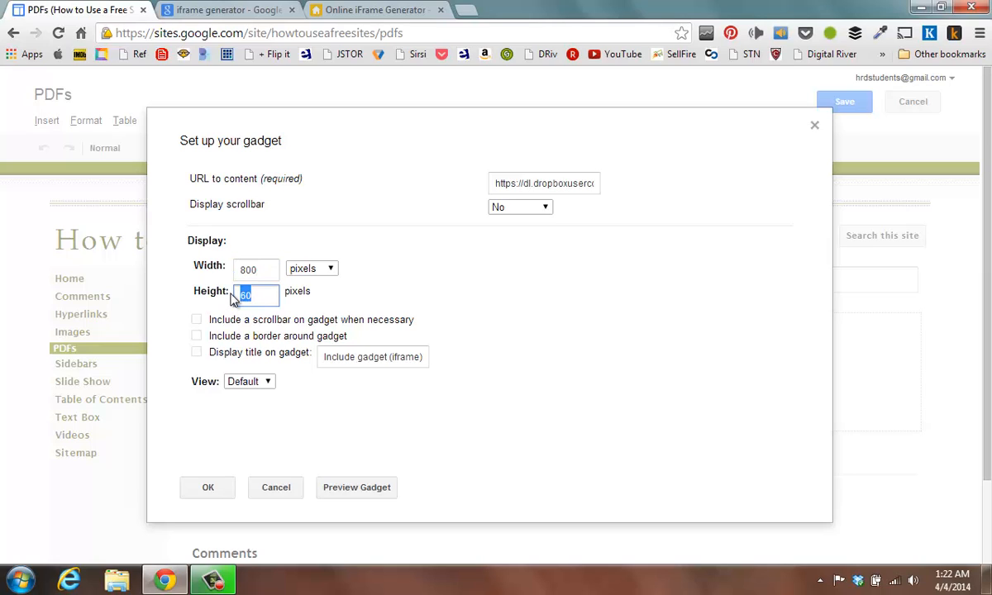
{"action": "type", "text": "900"}
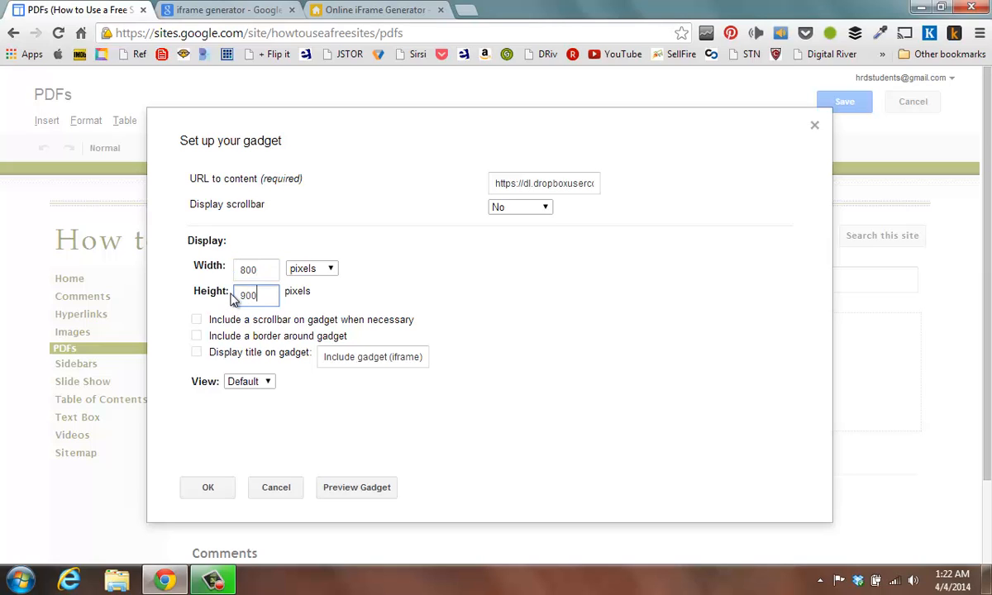
{"action": "mouse_move", "coordinate": [209, 487]}
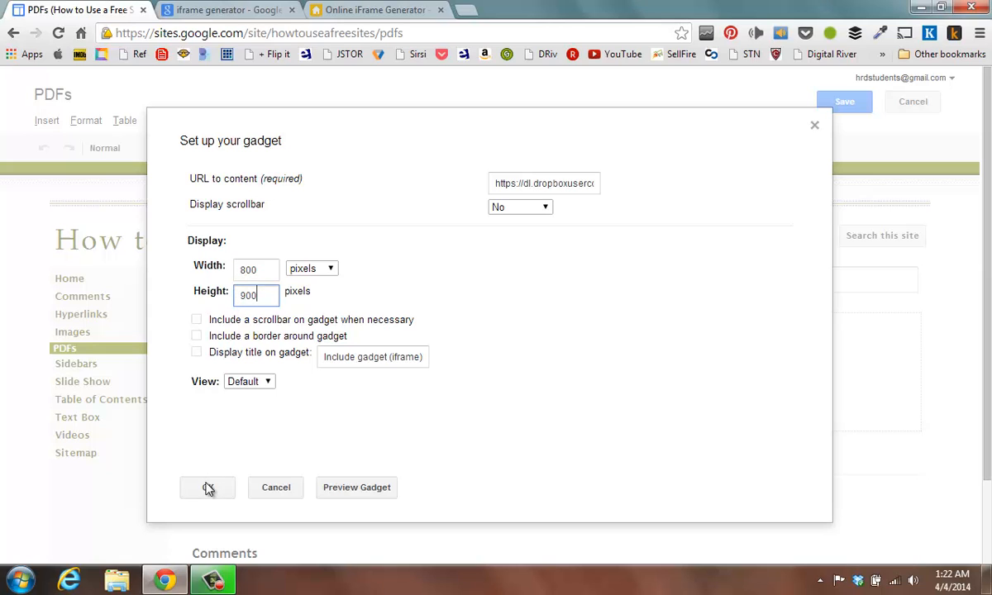
- Confirm the 800×900 size, save the PDFs page and scroll through the embedded PDF
{"action": "left_click", "coordinate": [208, 488]}
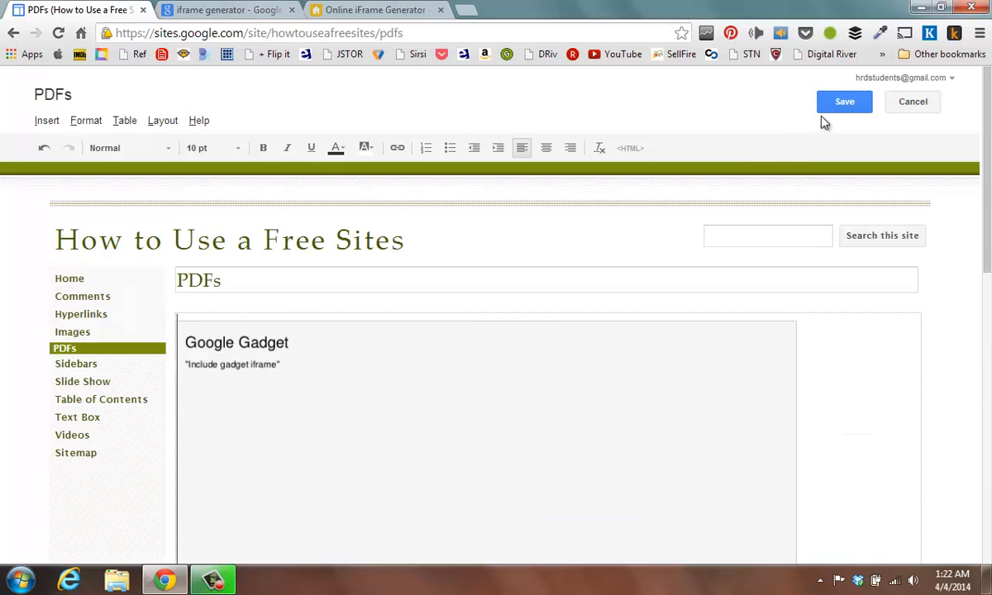
{"action": "left_click", "coordinate": [844, 101]}
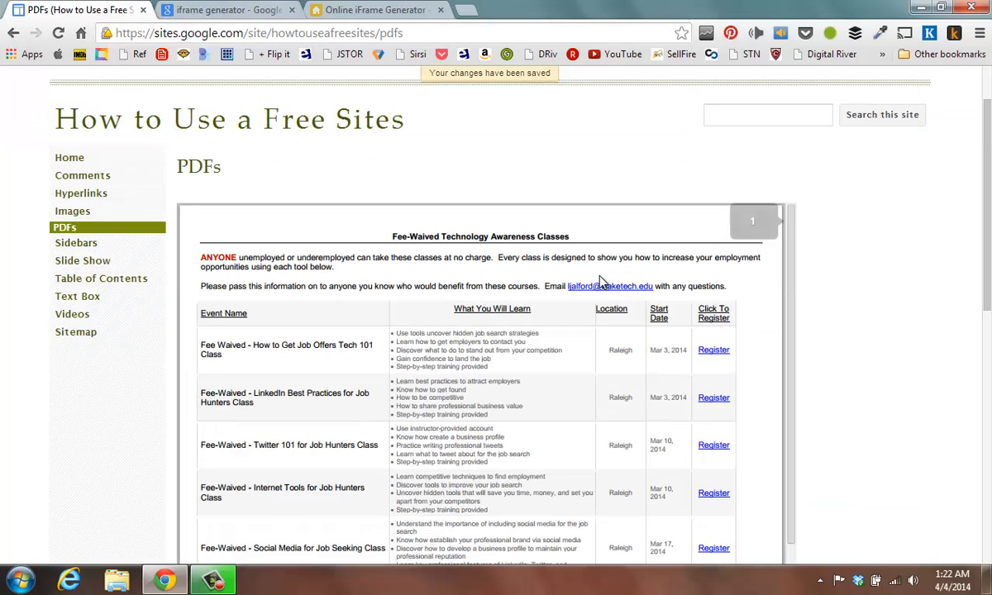
{"action": "scroll", "scroll_direction": "down", "scroll_amount": 3}
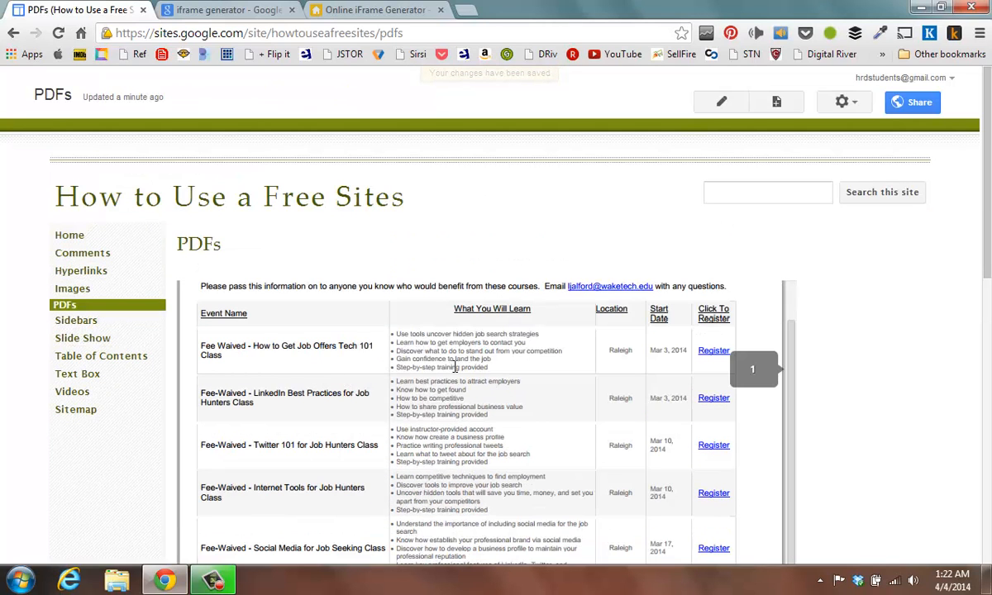
{"action": "scroll", "scroll_direction": "down", "scroll_amount": 3}
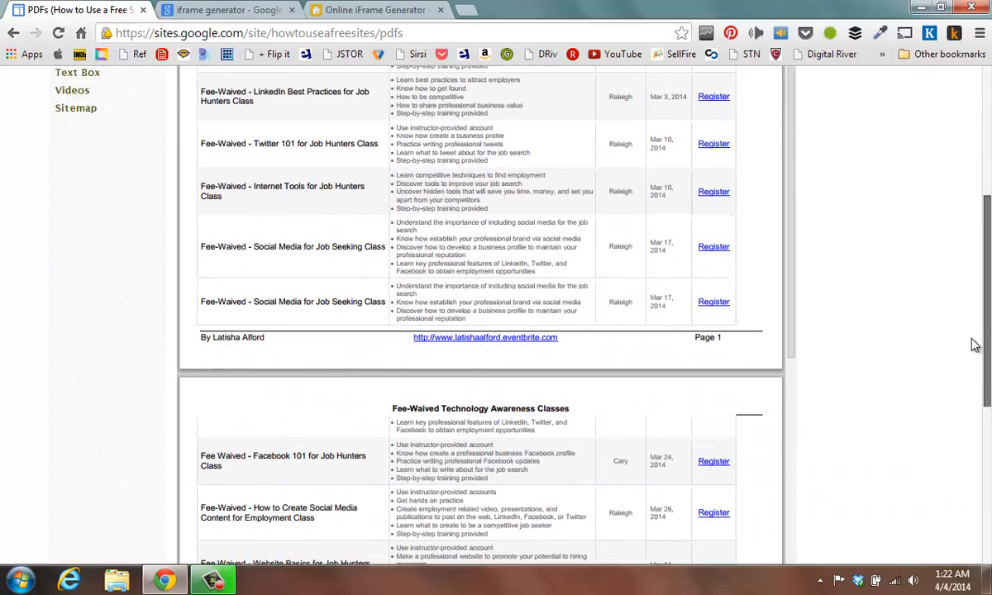
{"action": "scroll", "scroll_direction": "down", "scroll_amount": 3}
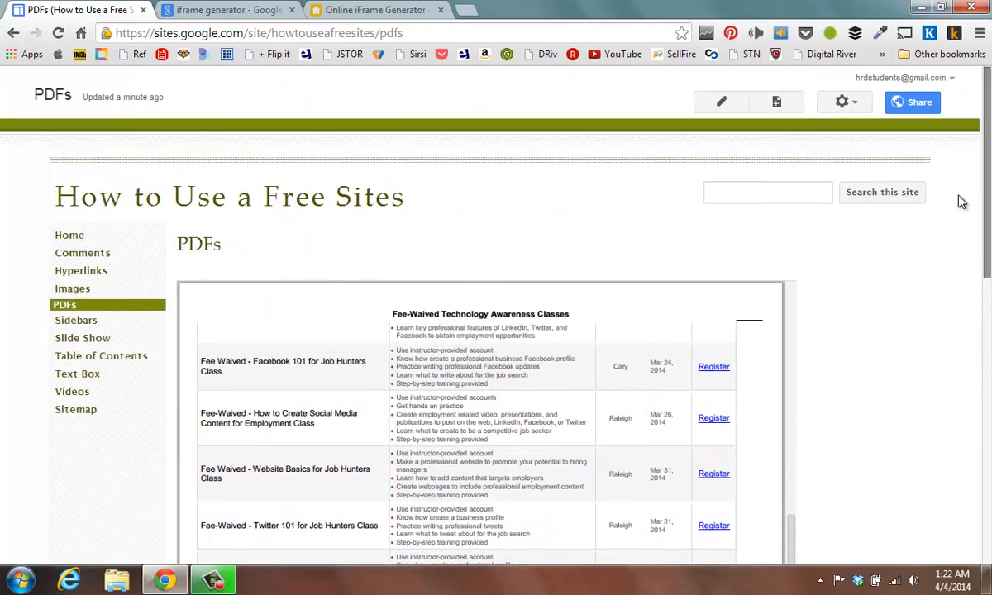
{"action": "mouse_move", "coordinate": [369, 342]}
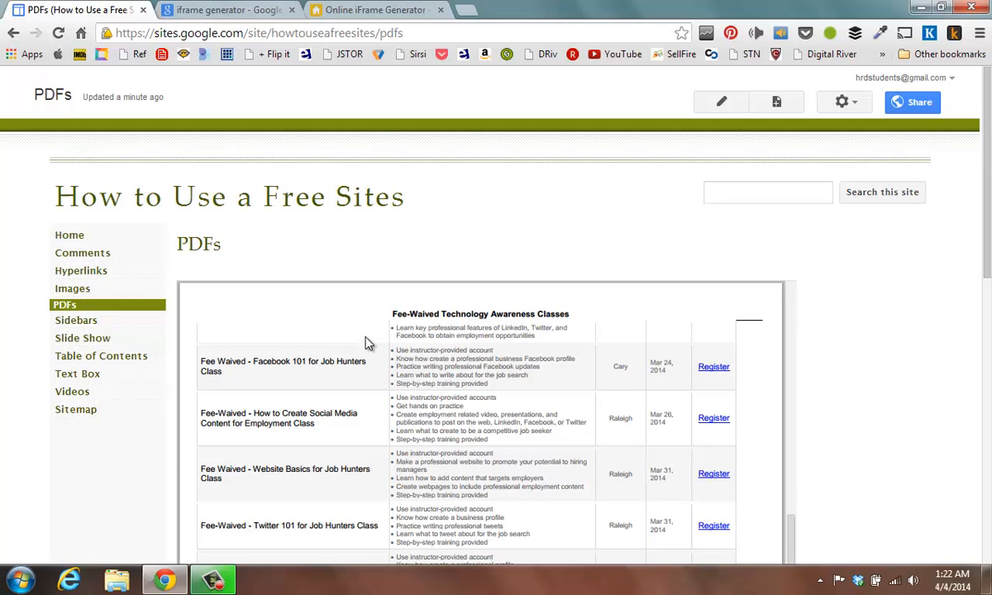
{"action": "mouse_move", "coordinate": [304, 323]}
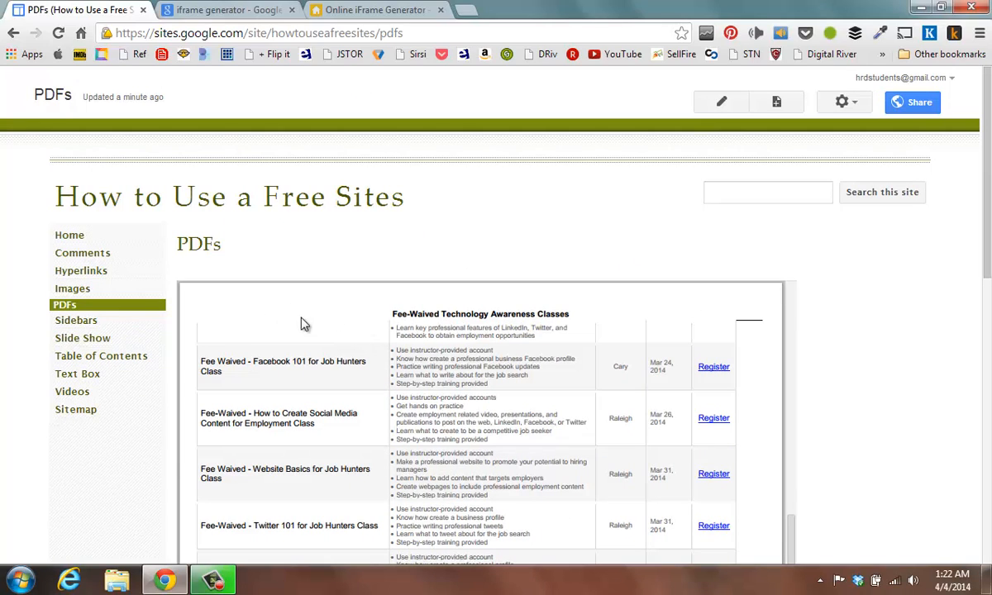
{"action": "mouse_move", "coordinate": [592, 225]}
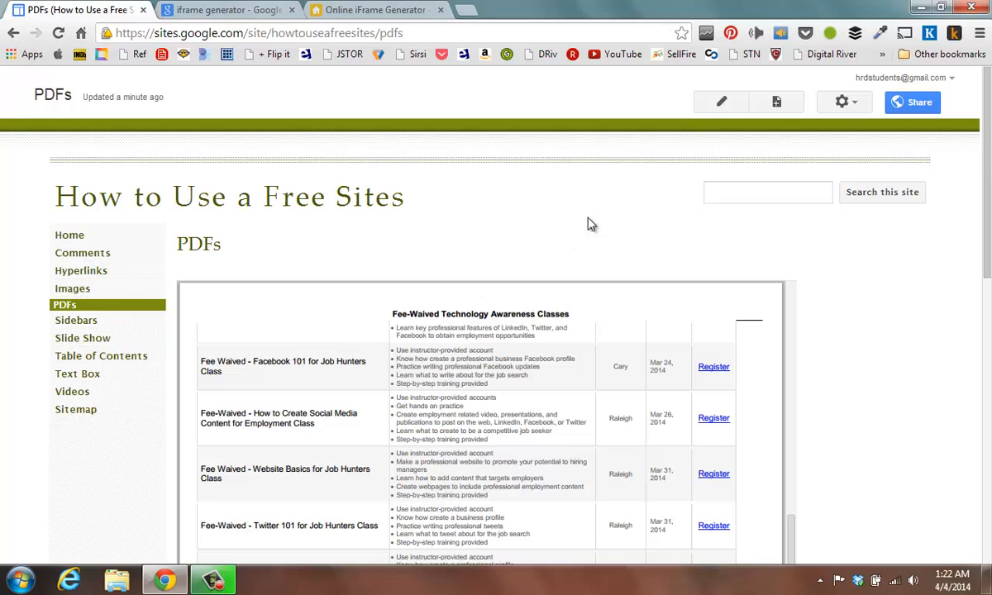
- Review the gadget's 800 by 900 settings in edit mode and cancel without changes
{"action": "left_click", "coordinate": [721, 102]}
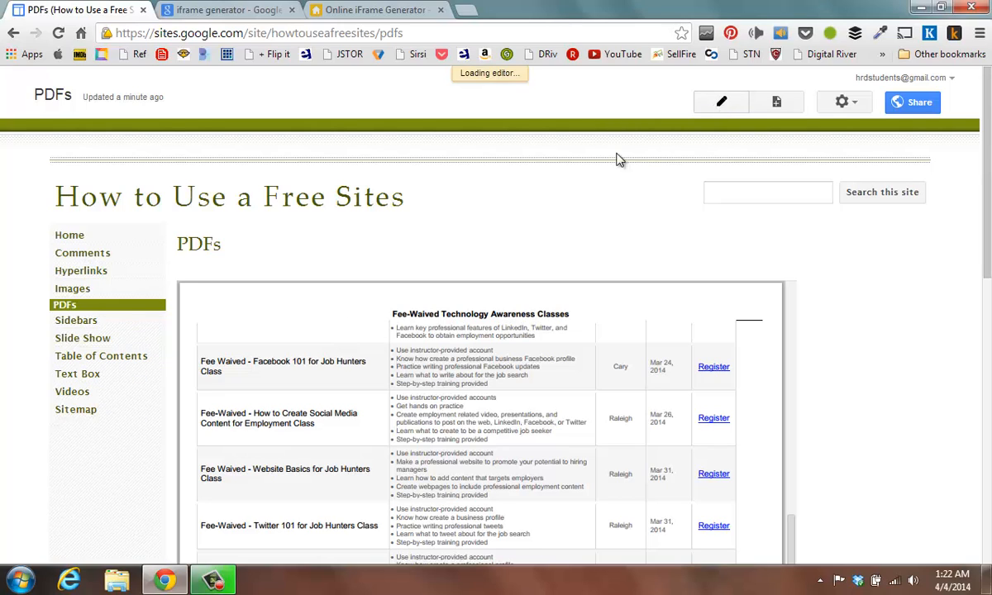
{"action": "left_click", "coordinate": [721, 103]}
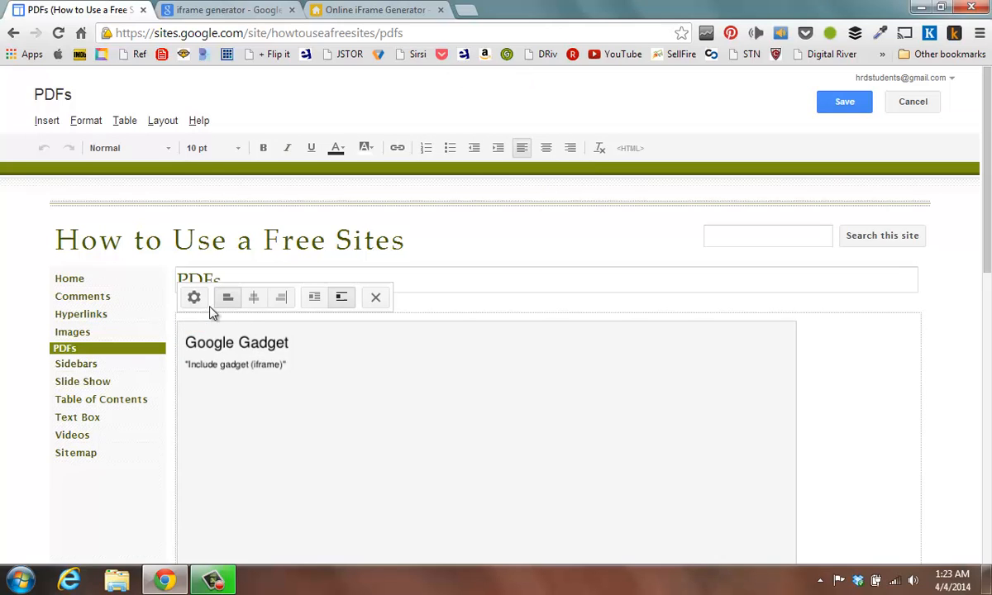
{"action": "left_click", "coordinate": [194, 298]}
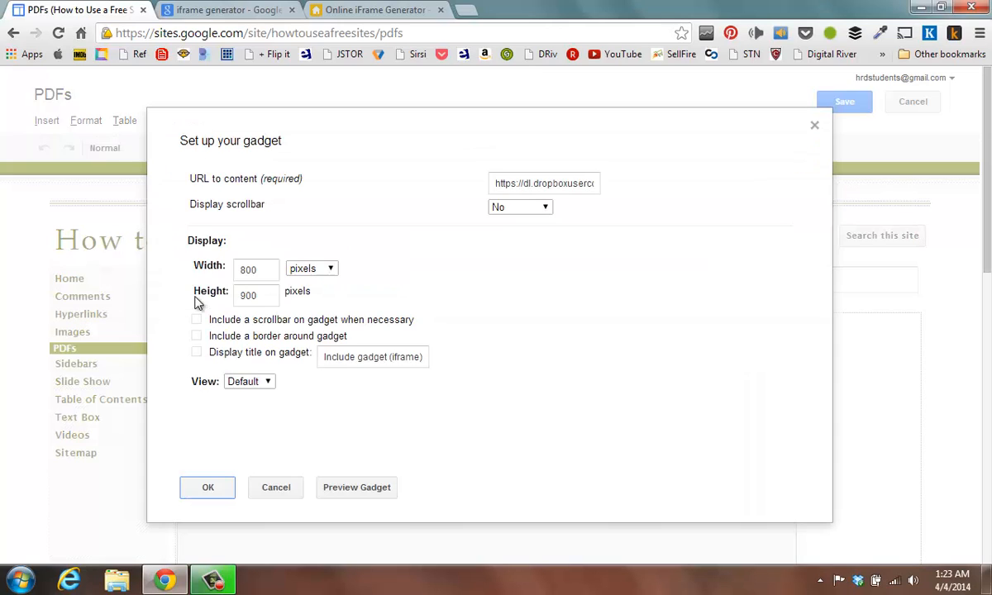
{"action": "mouse_move", "coordinate": [221, 308]}
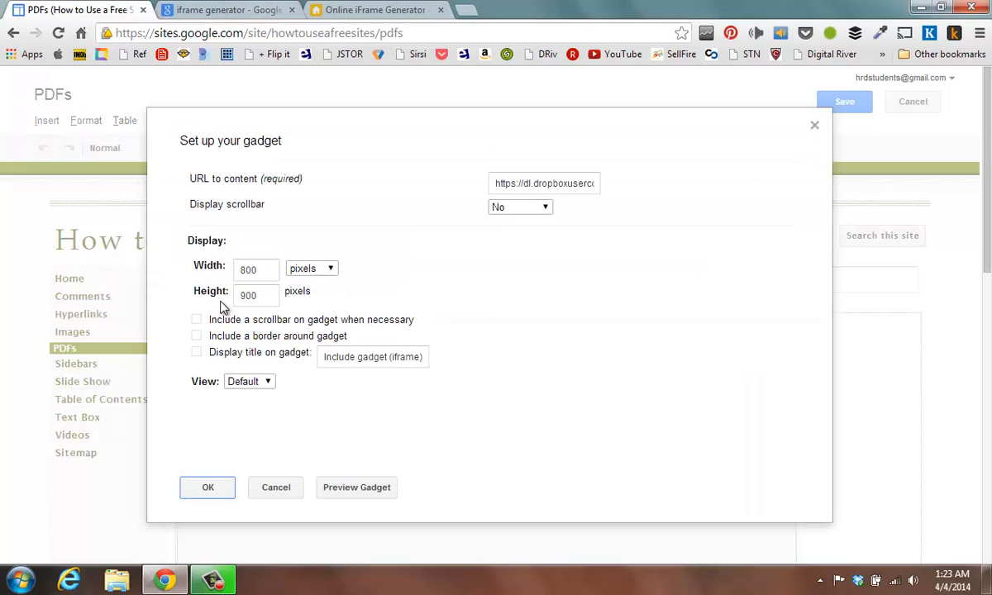
{"action": "left_click", "coordinate": [256, 294]}
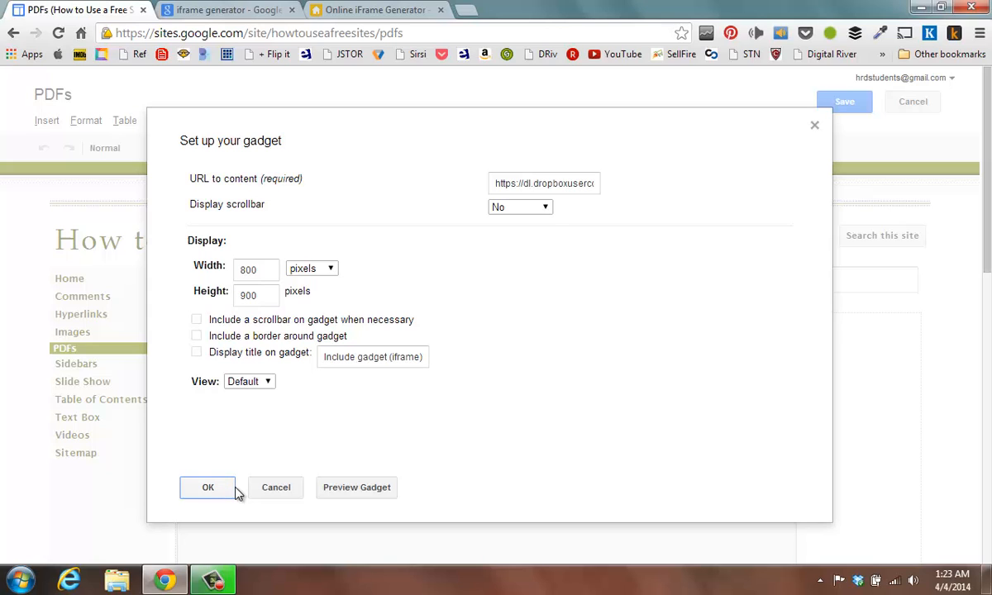
{"action": "mouse_move", "coordinate": [261, 496]}
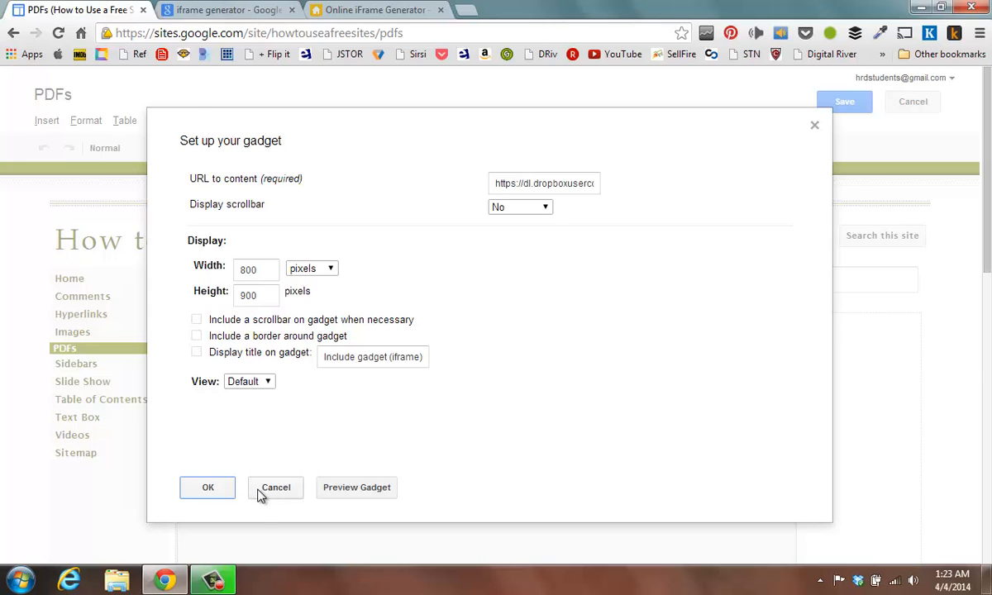
{"action": "left_click", "coordinate": [208, 486]}
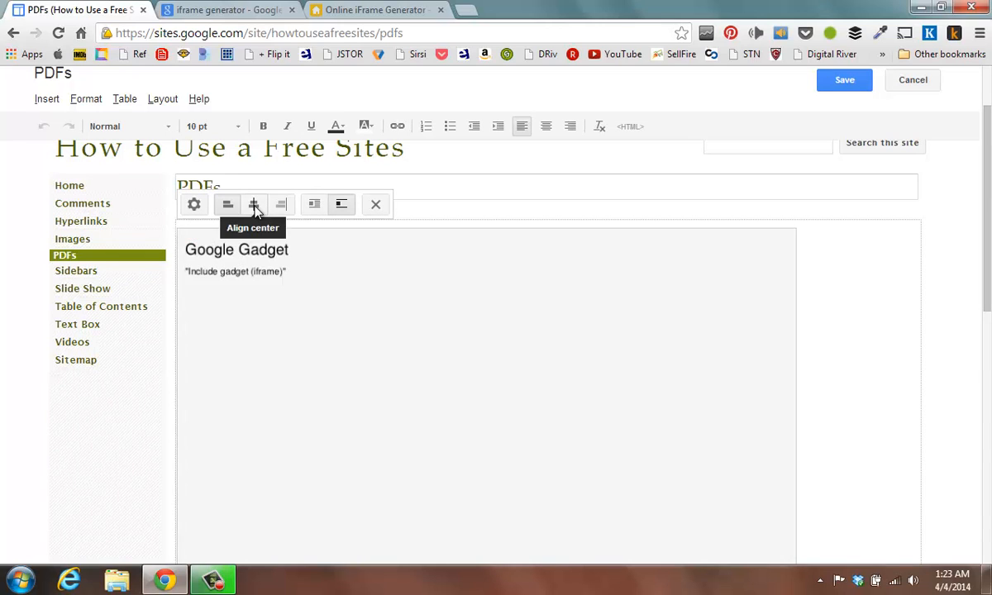
{"action": "mouse_move", "coordinate": [229, 205]}
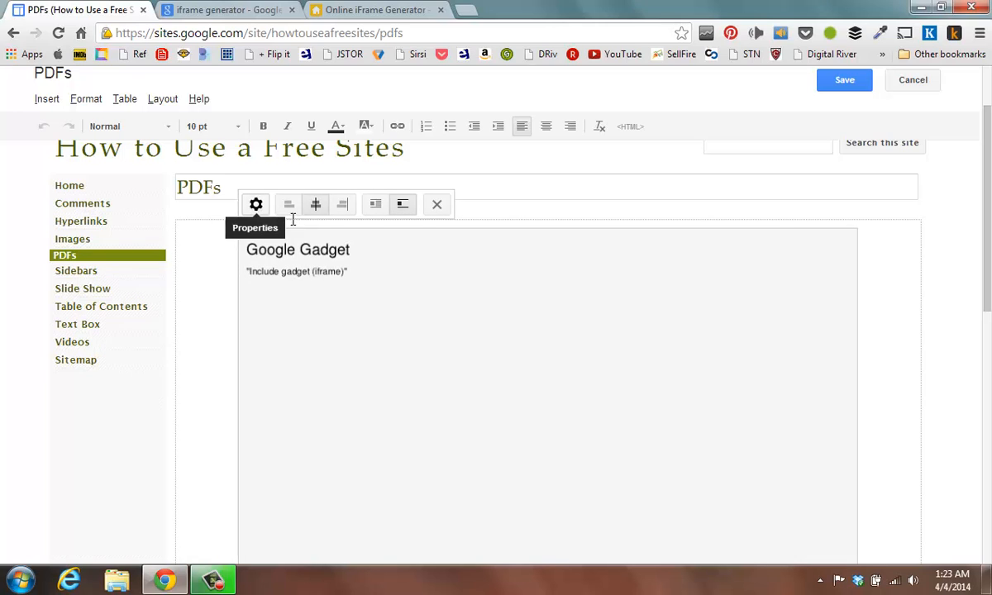
{"action": "mouse_move", "coordinate": [342, 205]}
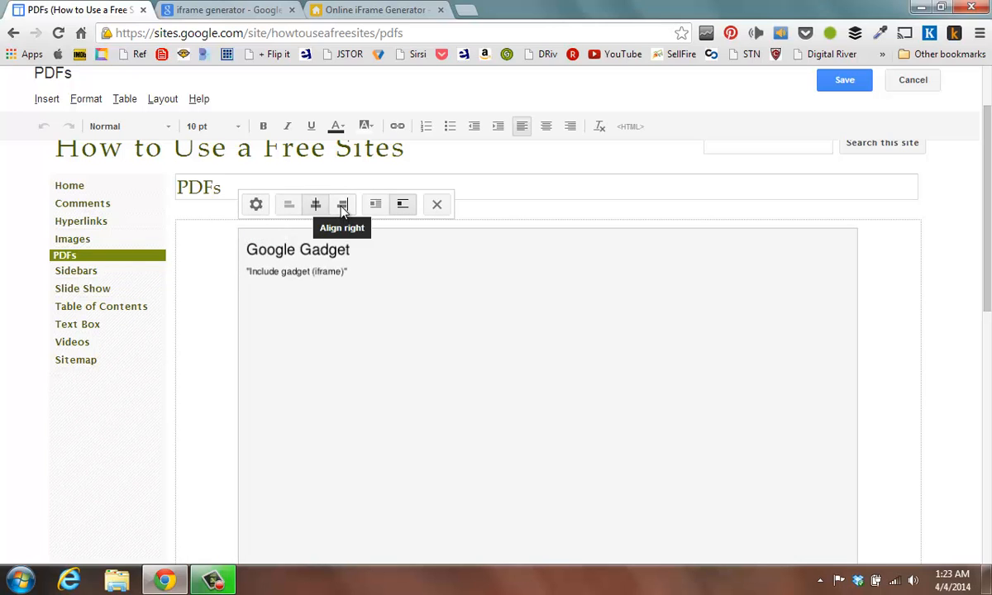
{"action": "mouse_move", "coordinate": [288, 205]}
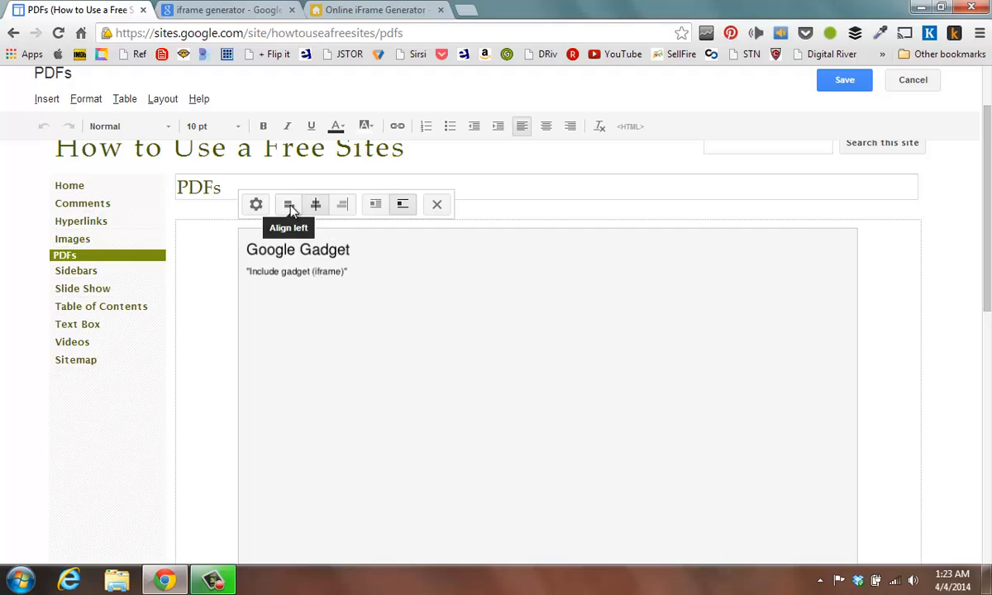
{"action": "mouse_move", "coordinate": [316, 217]}
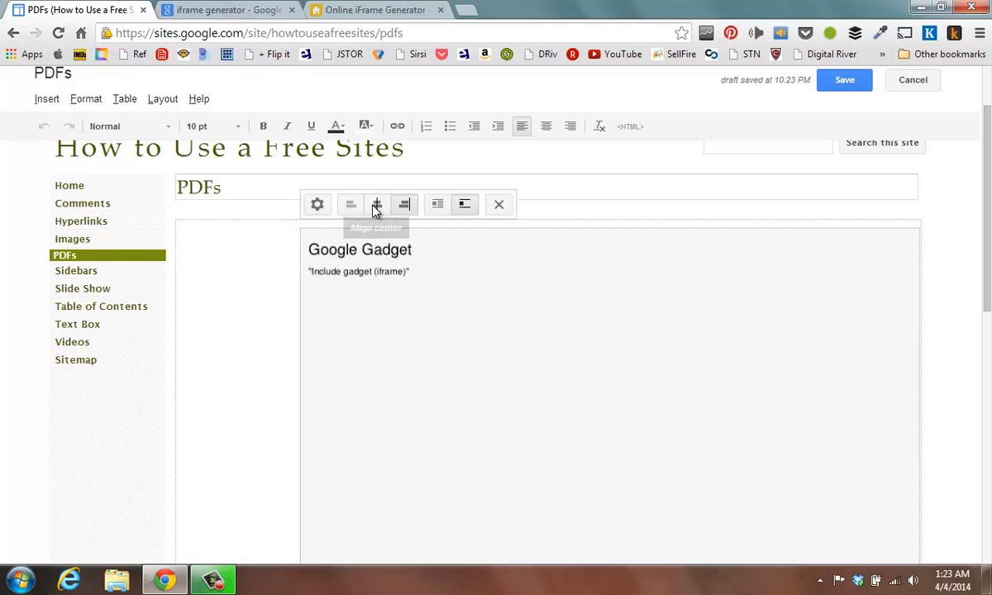
- Align the PDF gadget to the center of the page
{"action": "left_click", "coordinate": [377, 205]}
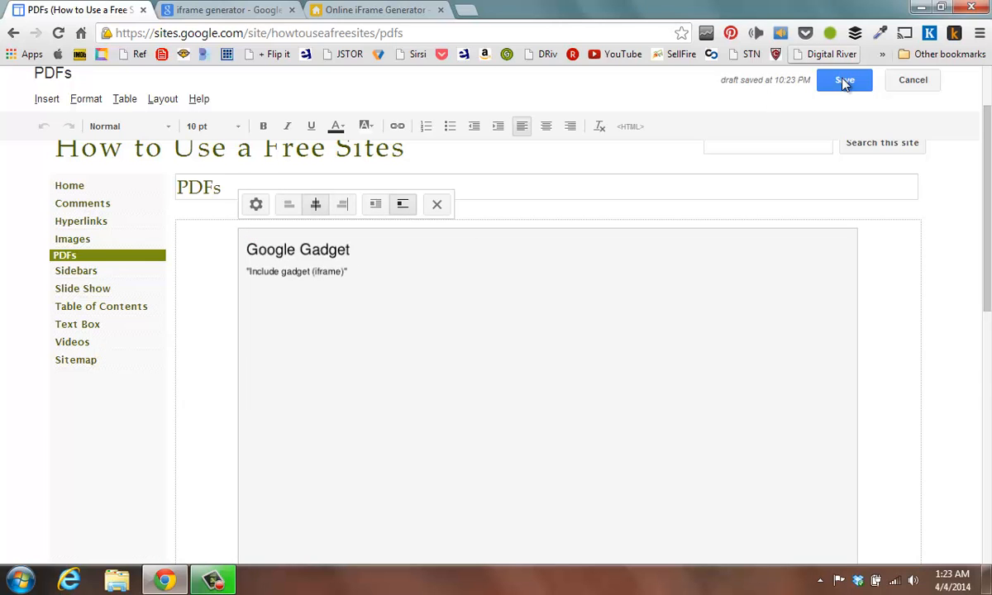
- Save the PDFs page and scroll the embedded class schedule PDF to verify it
{"action": "left_click", "coordinate": [850, 80]}
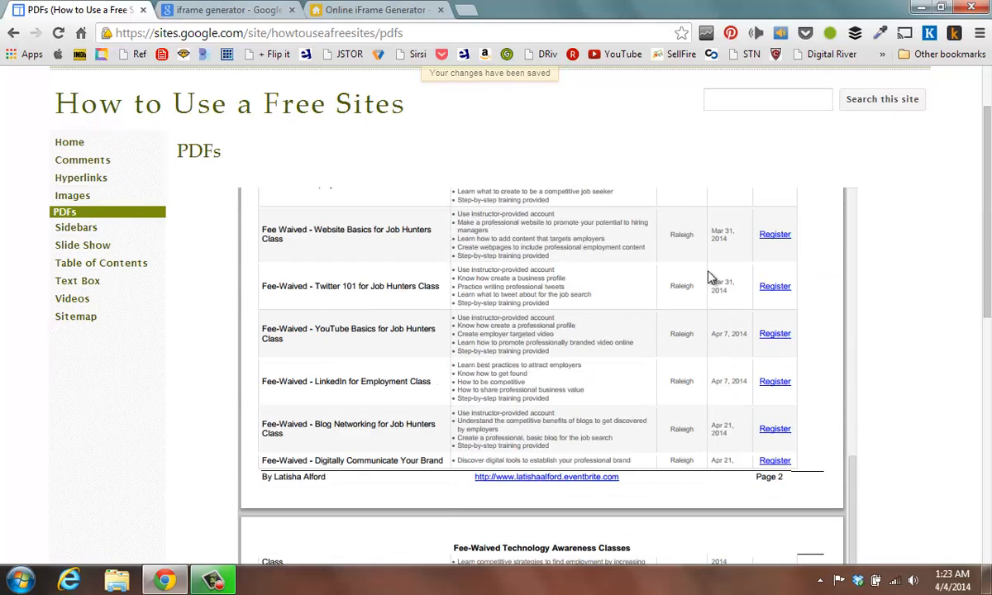
{"action": "scroll", "scroll_direction": "down", "scroll_amount": 3}
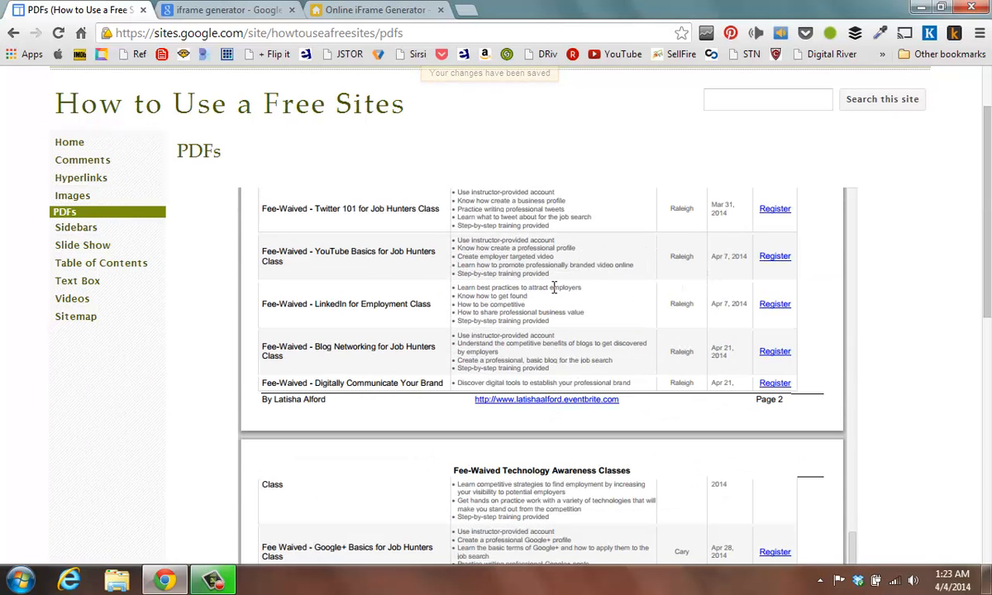